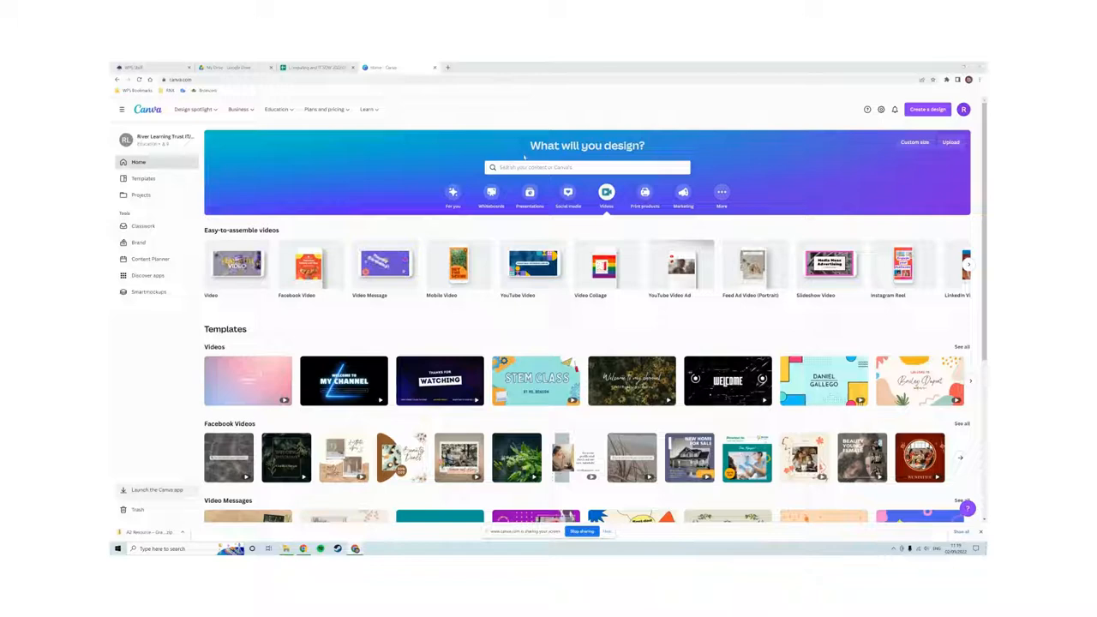
# Search Canva's home page for 'a4 document' templates.
pyautogui.click(587, 167)
pyautogui.write('a4 document')
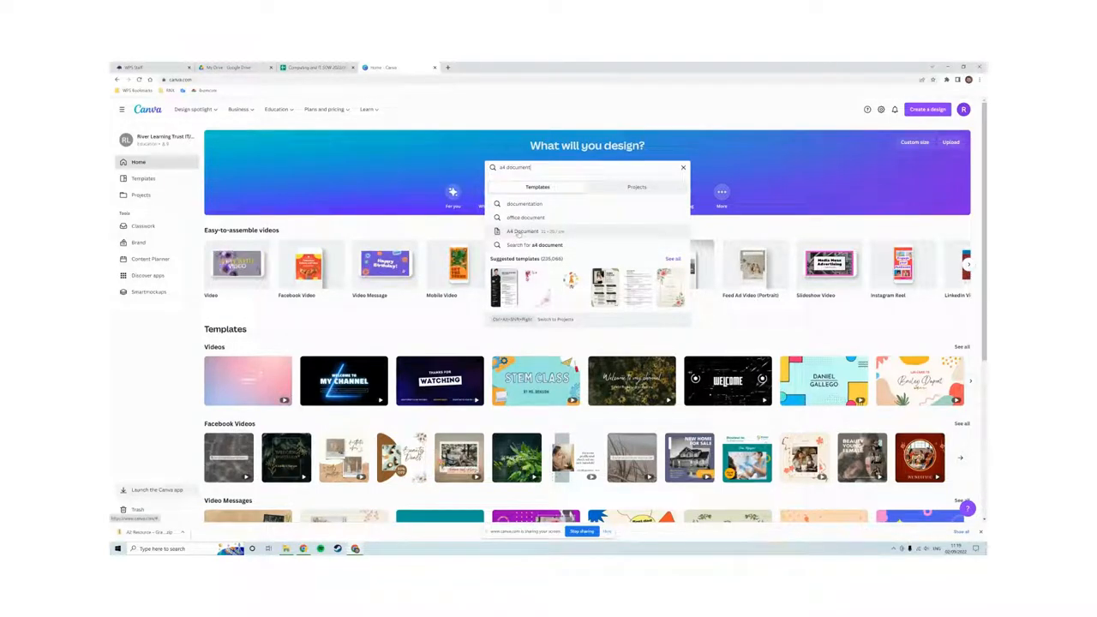
pyautogui.click(522, 232)
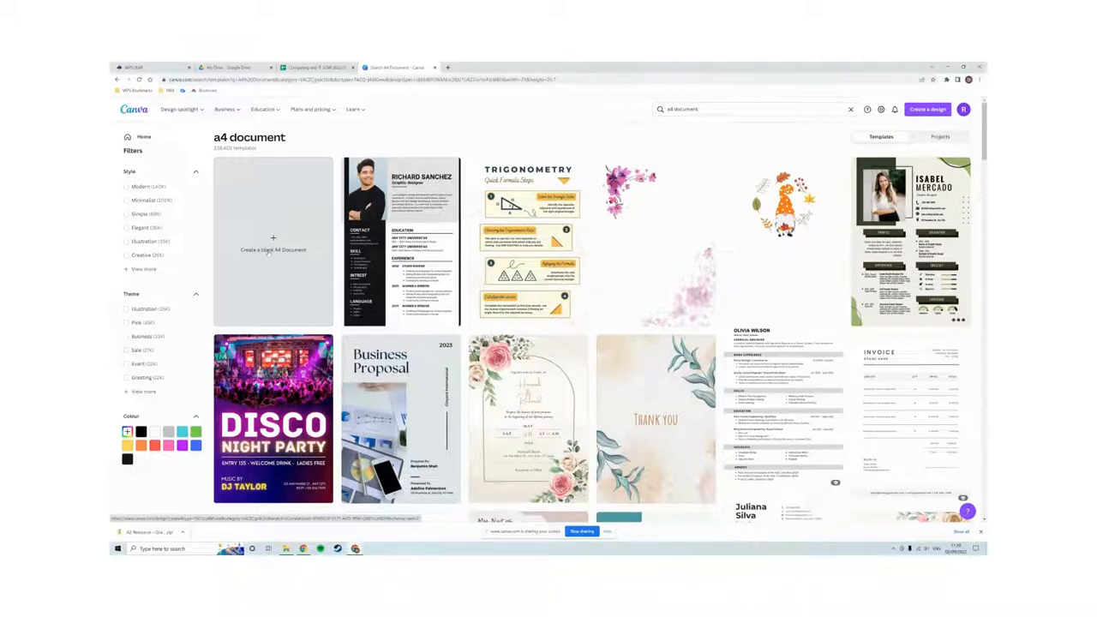
# Create a blank A4 document and show the uploaded lawn and mower photos.
pyautogui.click(272, 240)
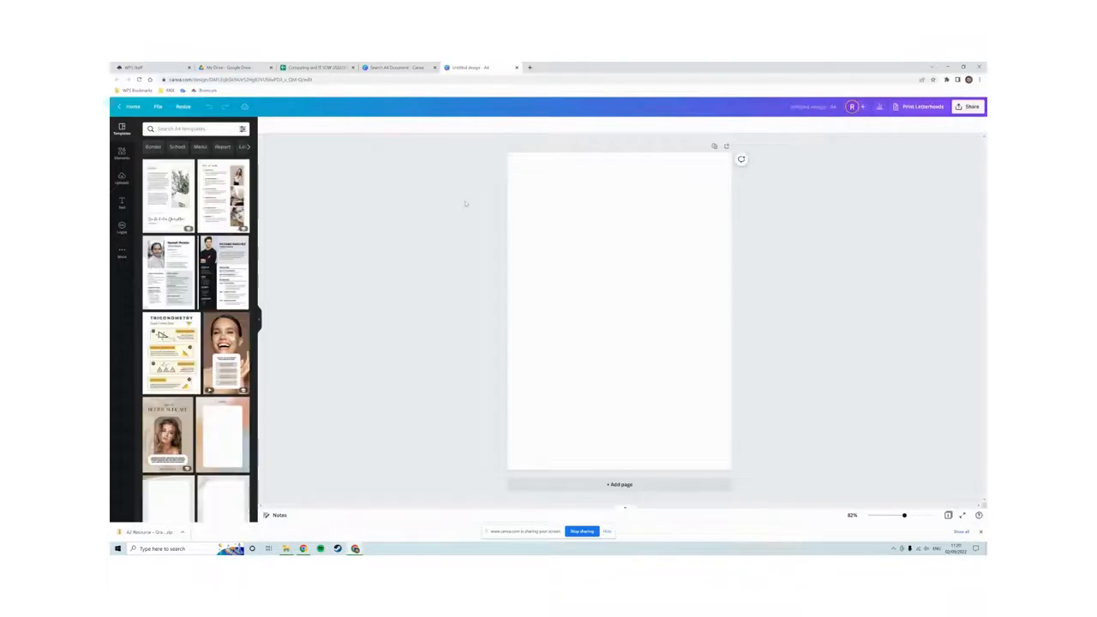
pyautogui.moveTo(463, 209)
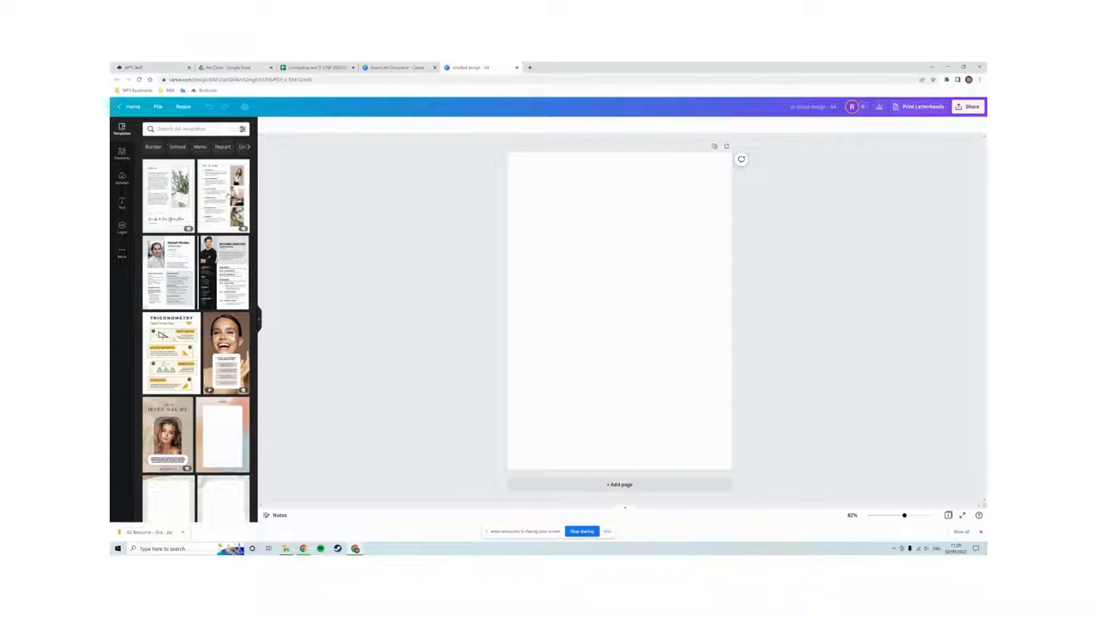
pyautogui.click(122, 177)
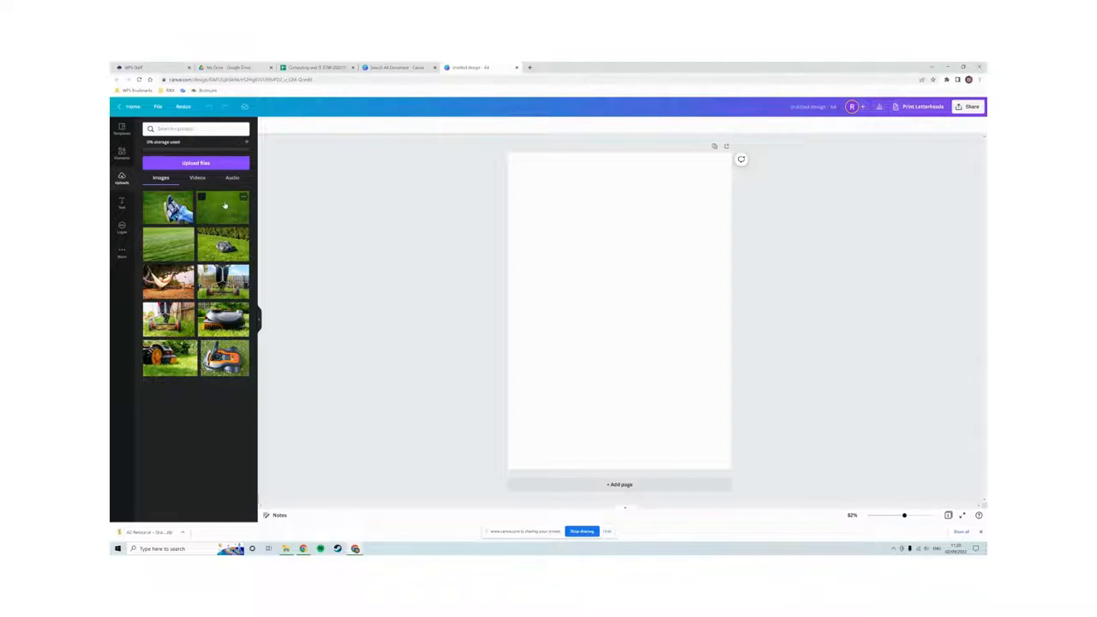
# Stretch the grass photo across the whole page and add the robot mower photo.
pyautogui.click(221, 205)
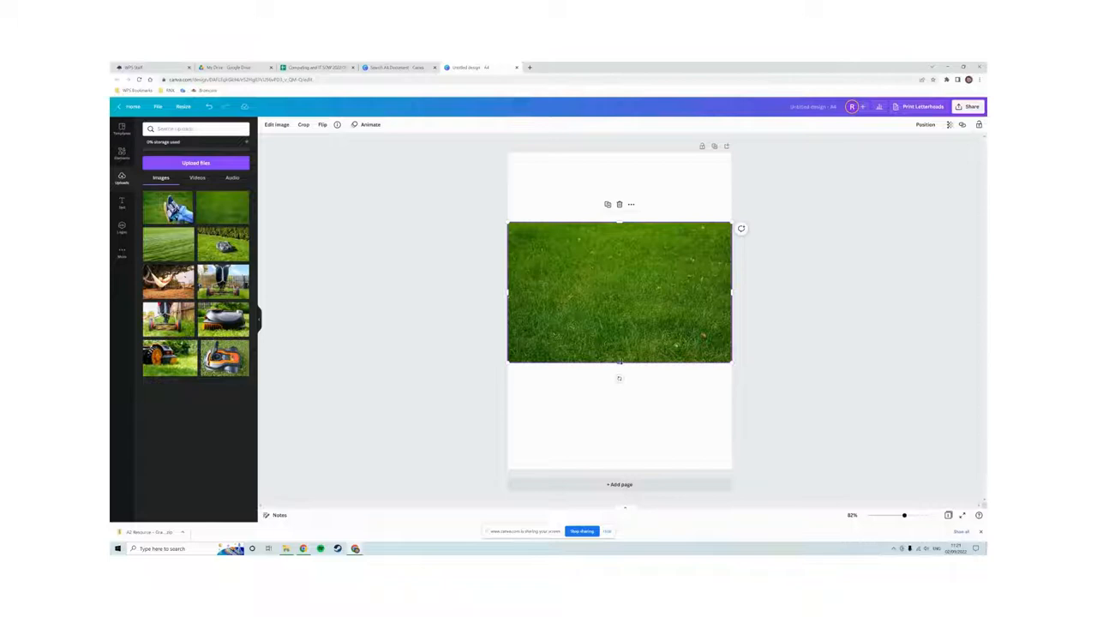
pyautogui.moveTo(619, 361); pyautogui.dragTo(619, 474)
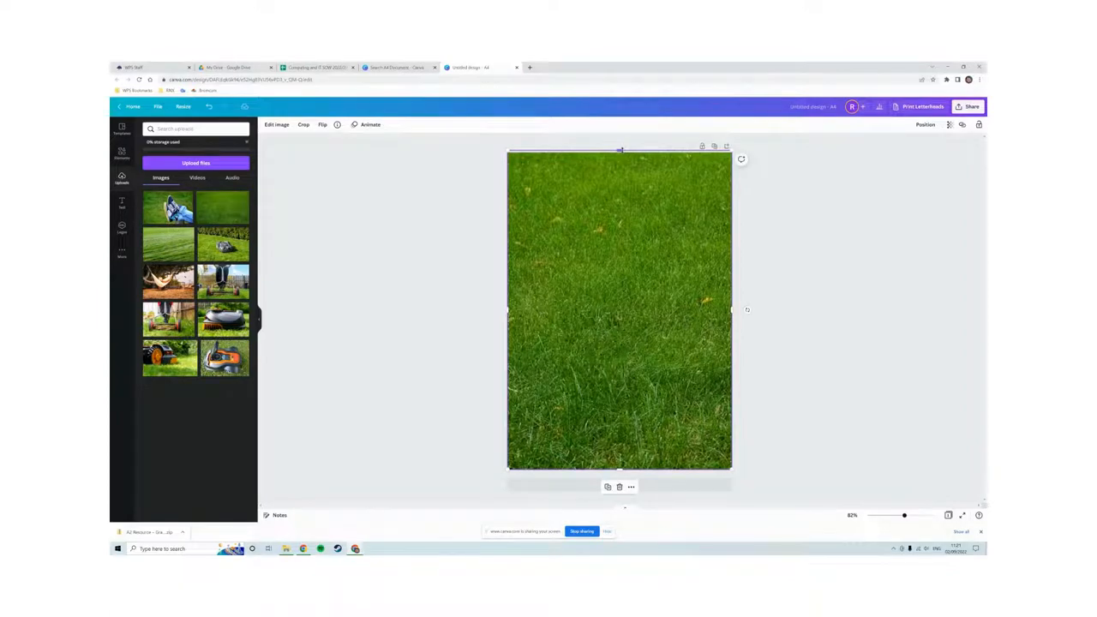
pyautogui.click(461, 243)
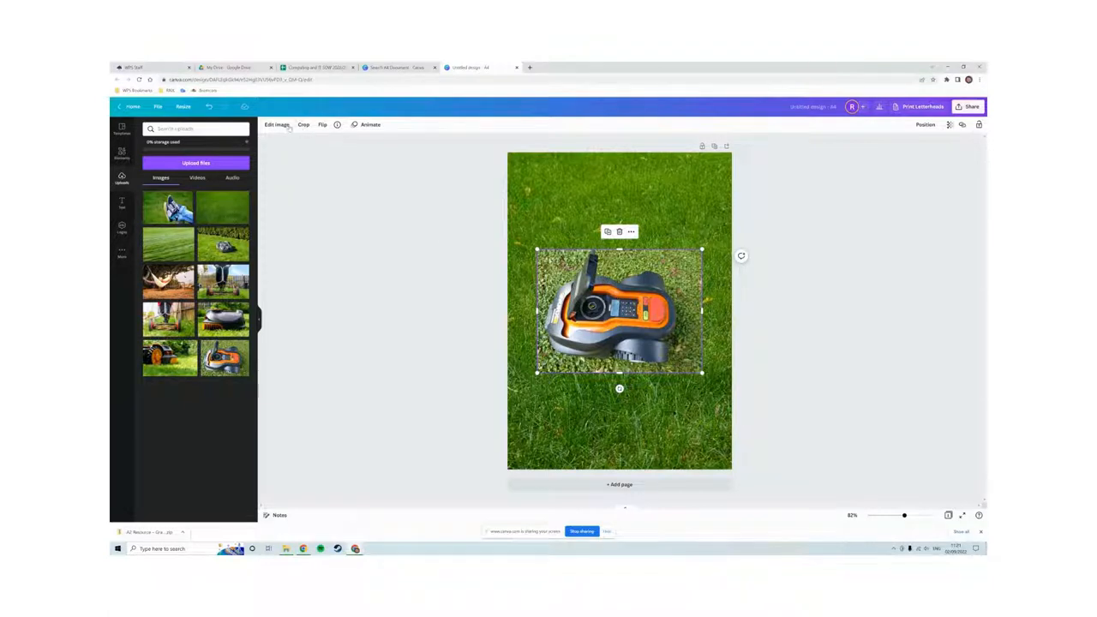
# Remove the robot mower photo's background, shrink it and nudge it higher on the grass.
pyautogui.click(277, 124)
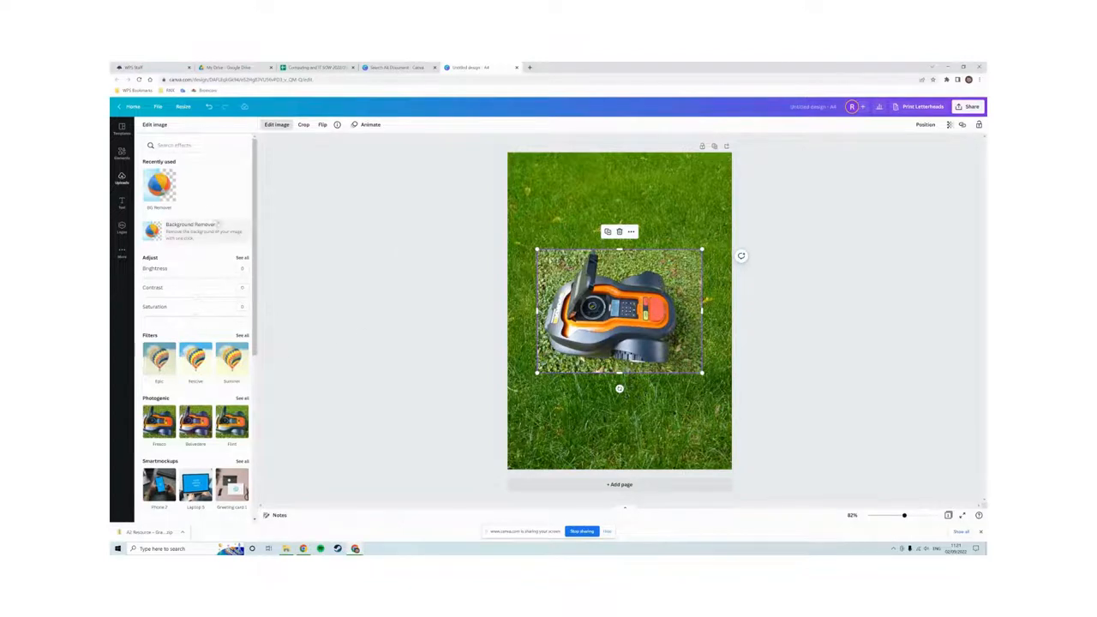
pyautogui.scroll(-3)
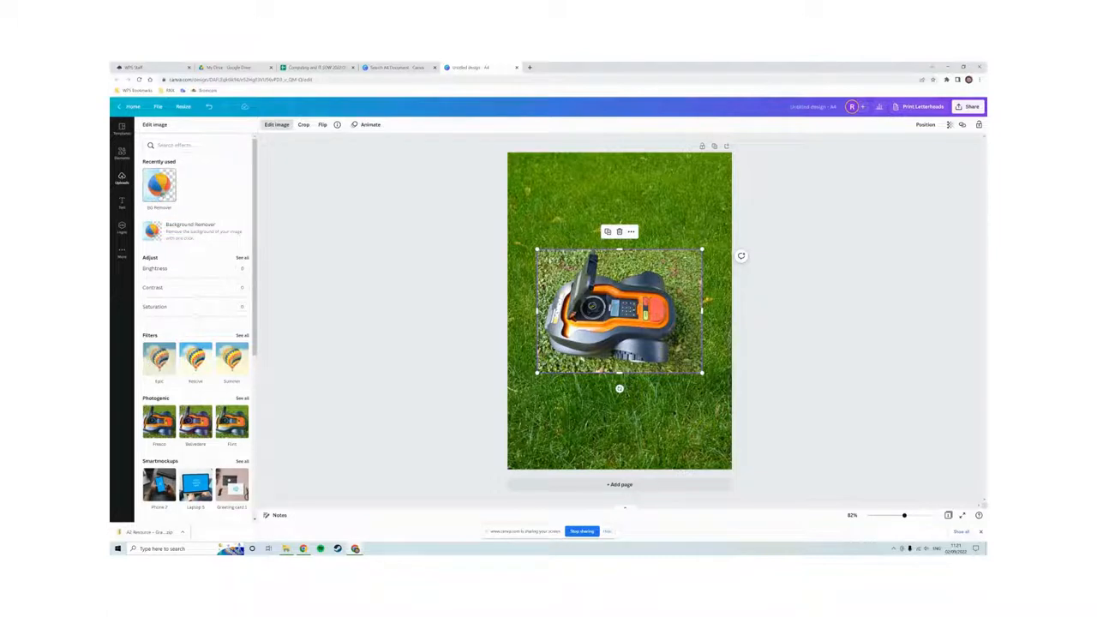
pyautogui.click(188, 145)
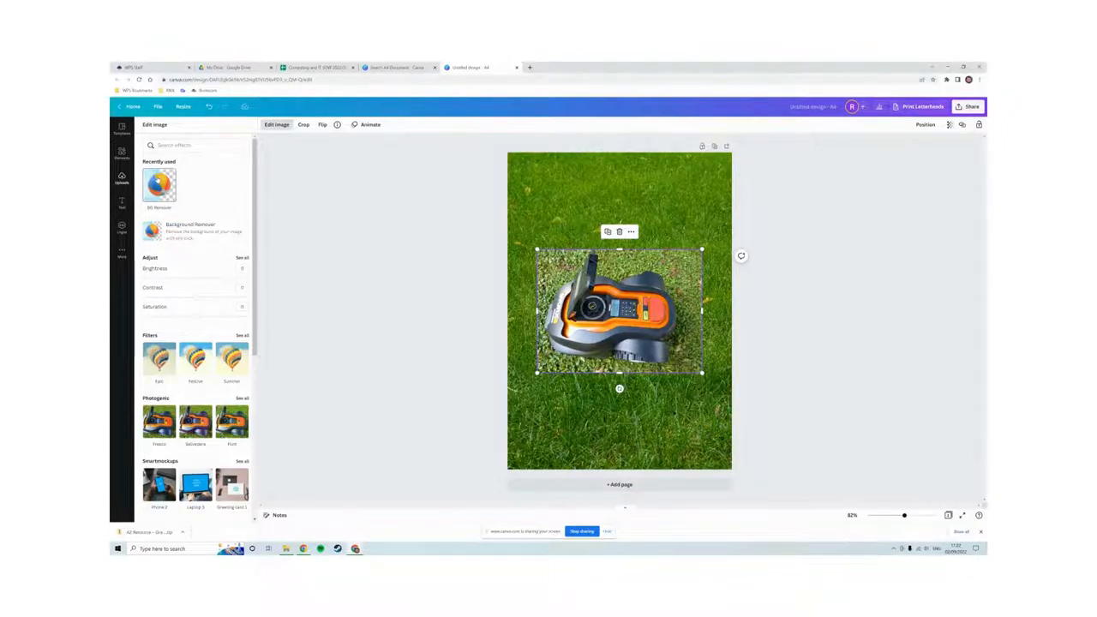
pyautogui.click(158, 231)
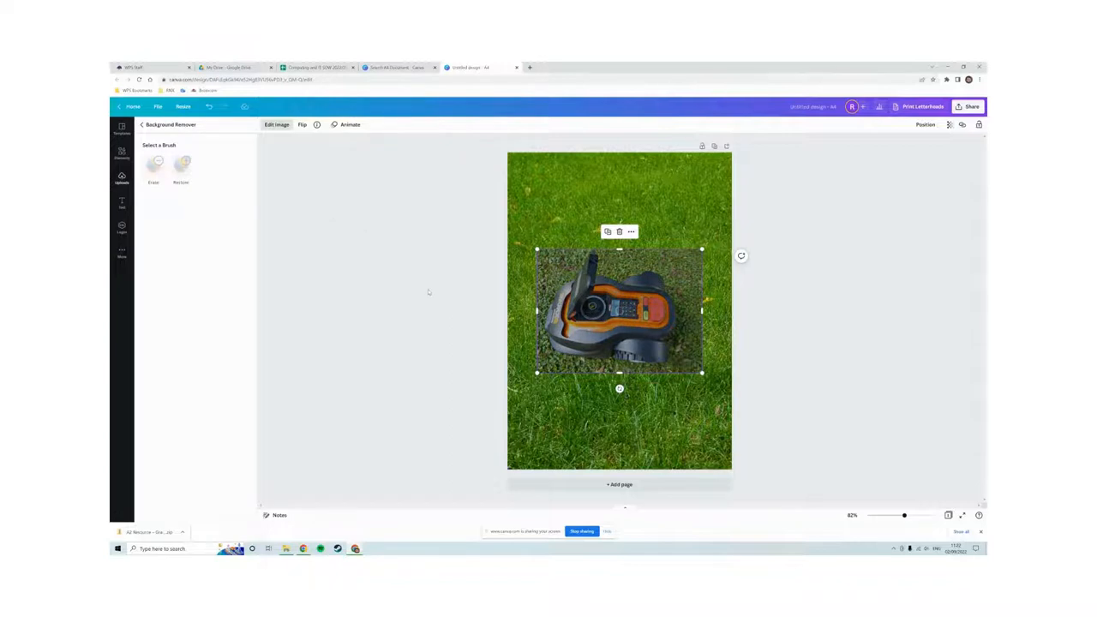
pyautogui.click(155, 164)
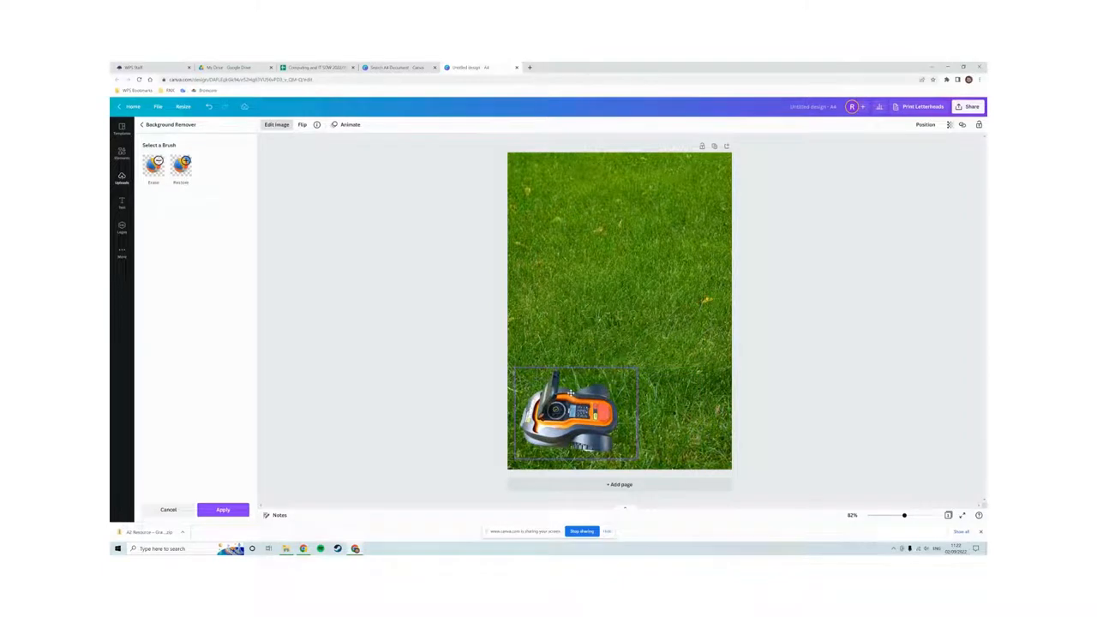
pyautogui.moveTo(573, 415); pyautogui.dragTo(565, 396)
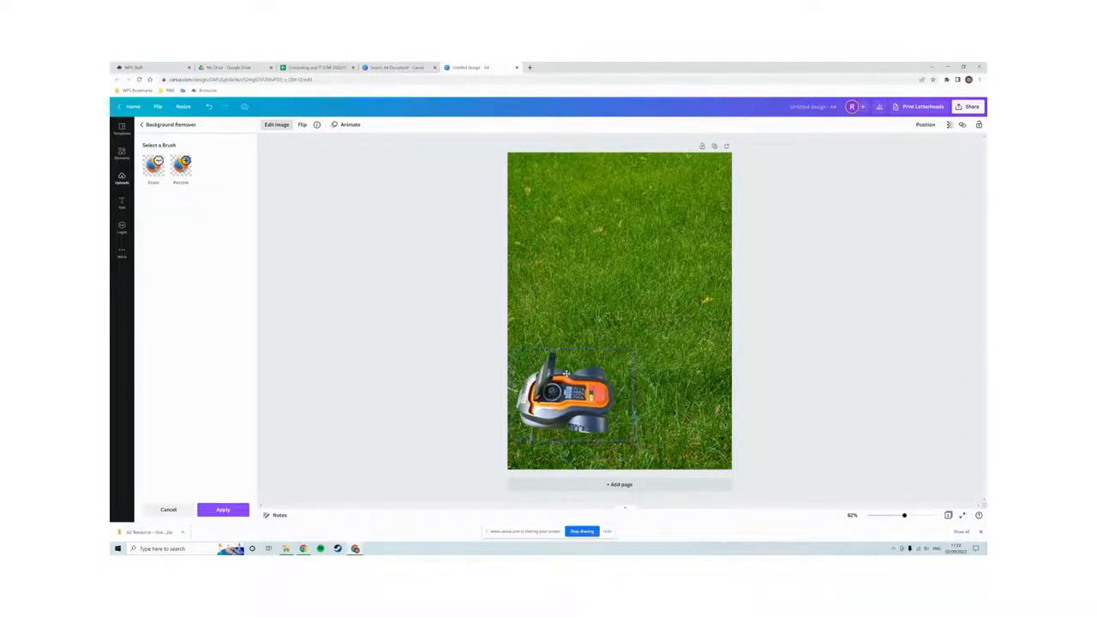
pyautogui.moveTo(565, 403); pyautogui.dragTo(566, 368)
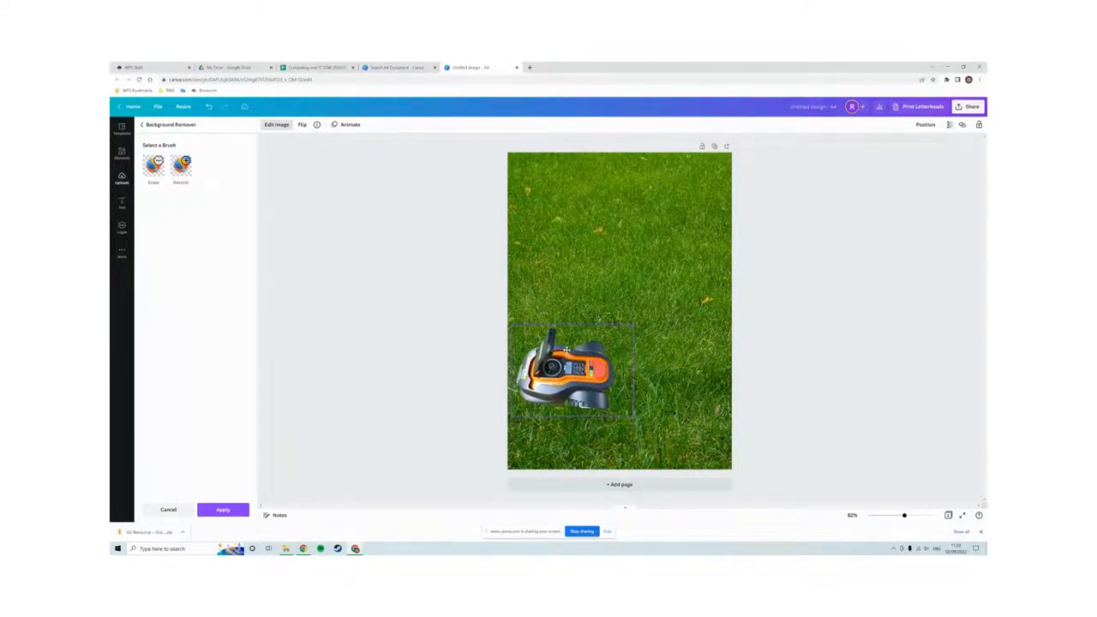
pyautogui.click(223, 509)
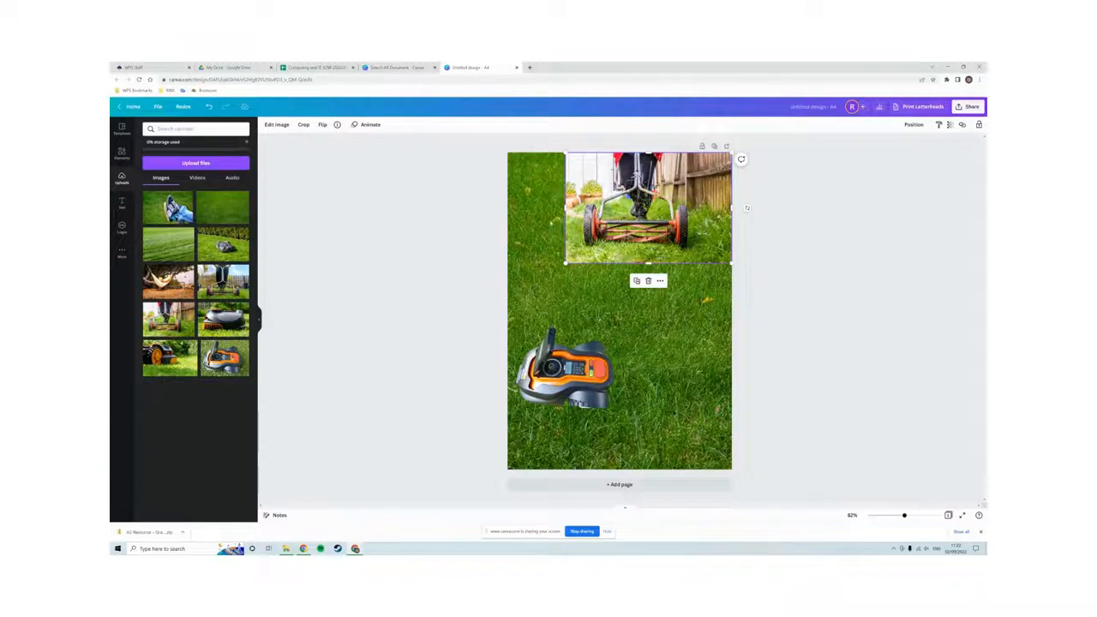
# Cut out the push-mower photo's background and add the sneakered-feet photo.
pyautogui.click(276, 124)
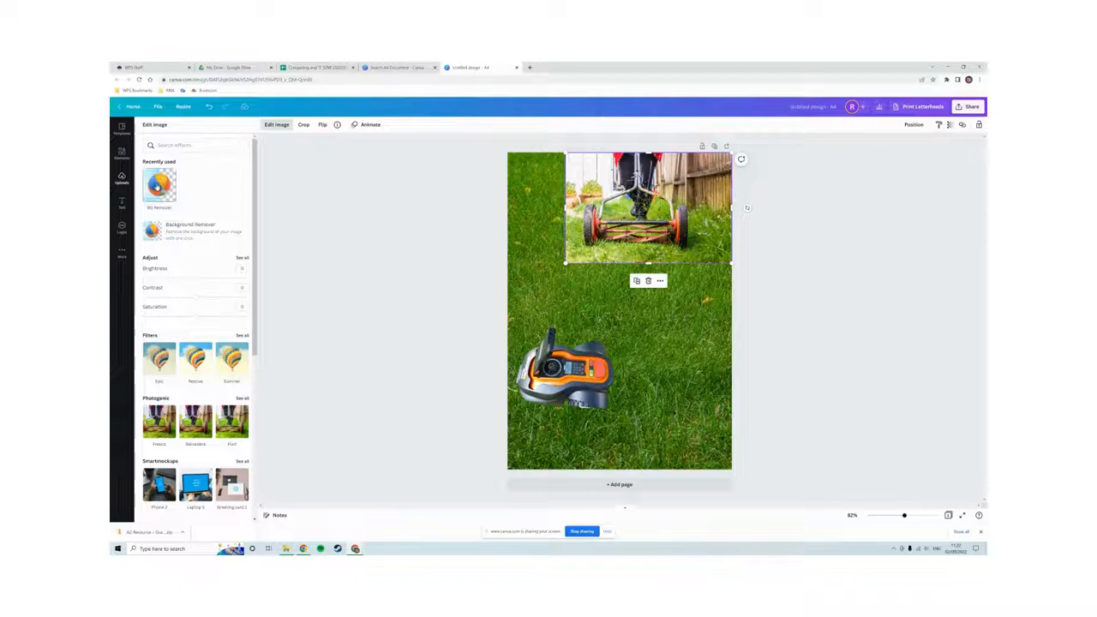
pyautogui.click(190, 232)
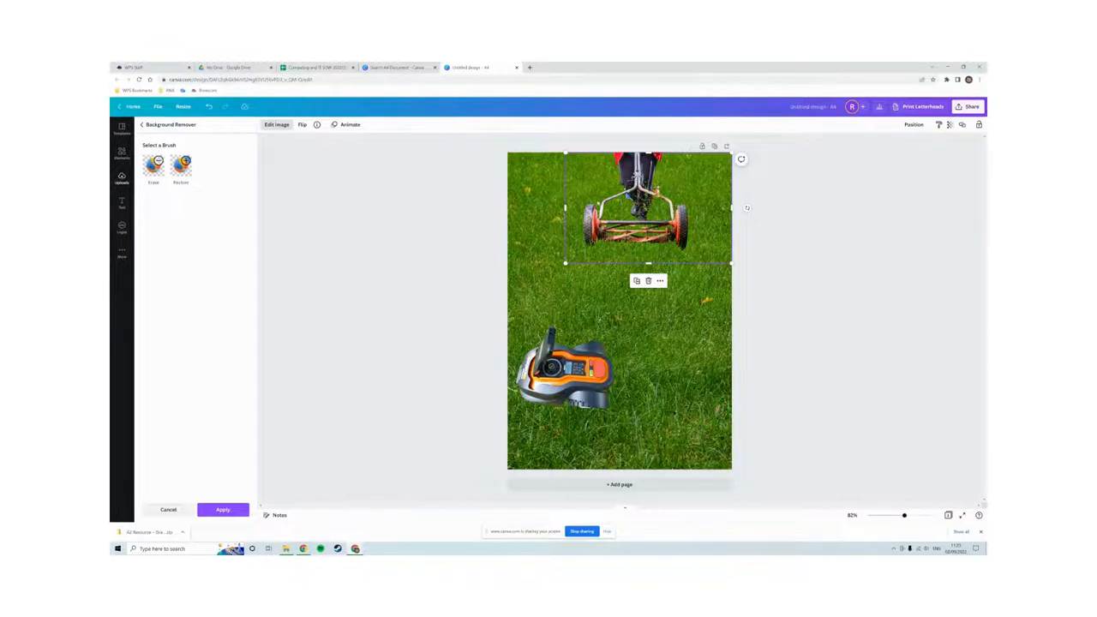
pyautogui.click(121, 177)
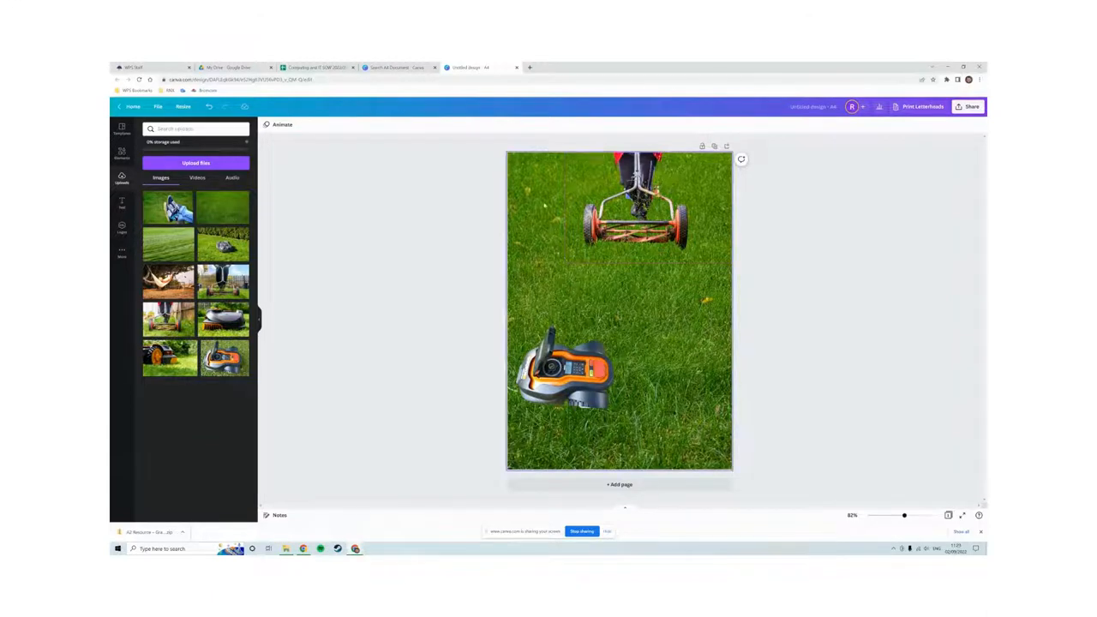
pyautogui.click(624, 206)
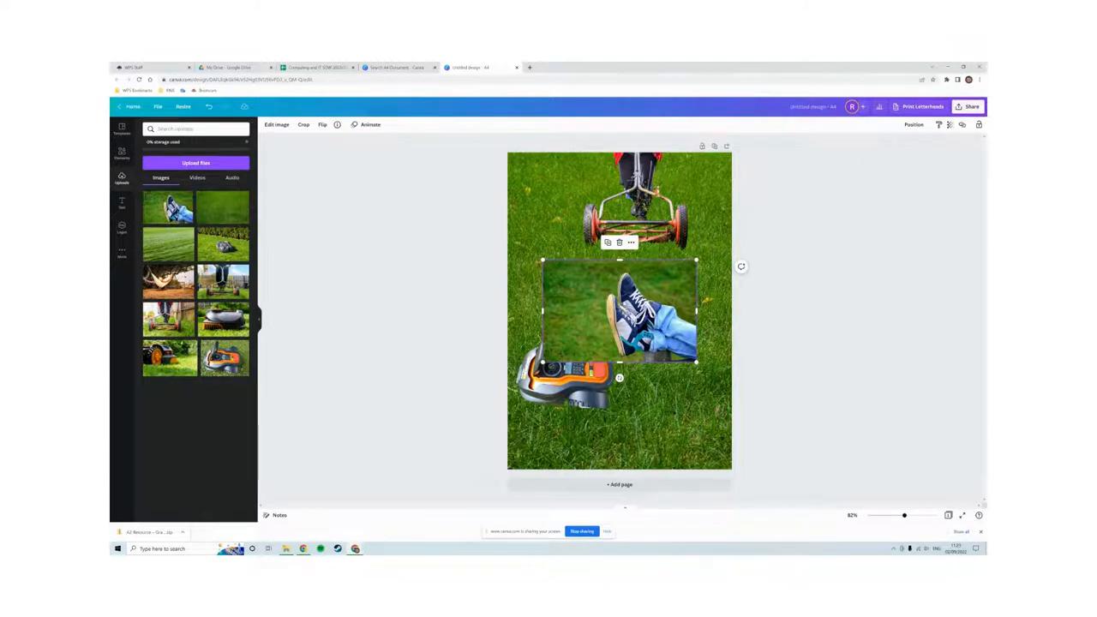
# Move the feet photo to the right edge and remove its background.
pyautogui.moveTo(617, 311); pyautogui.dragTo(656, 352)
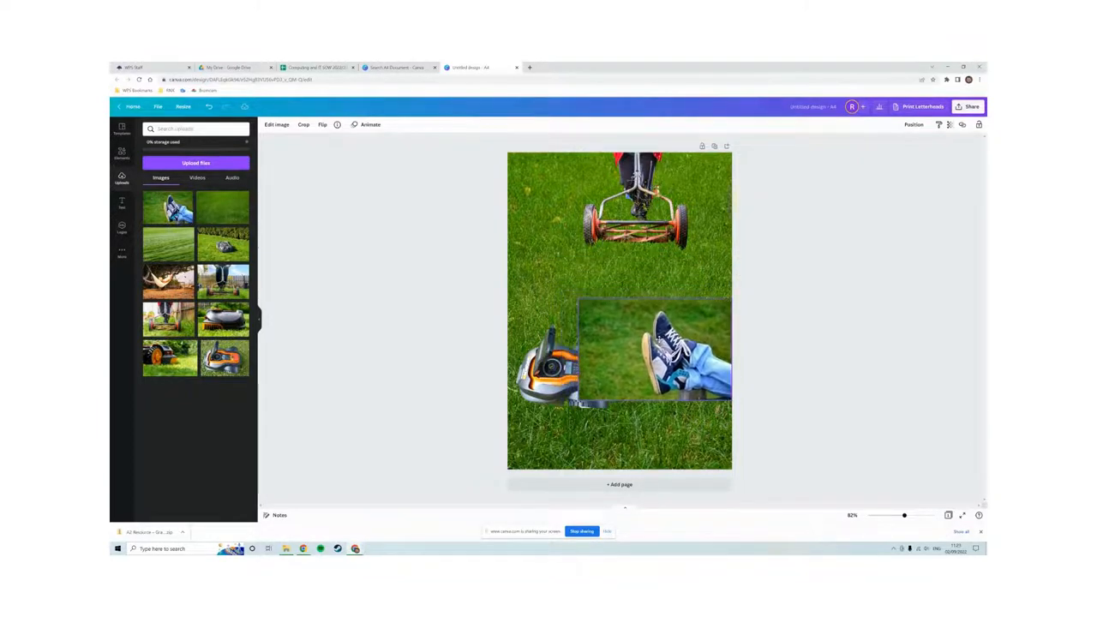
pyautogui.moveTo(656, 347); pyautogui.dragTo(656, 369)
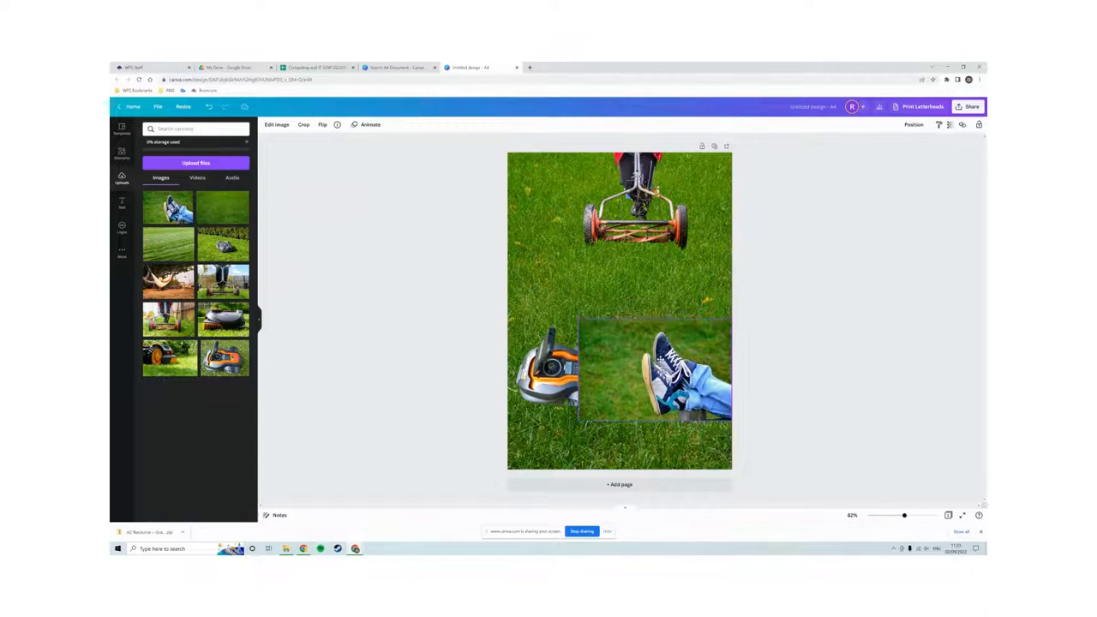
pyautogui.moveTo(655, 368); pyautogui.dragTo(655, 360)
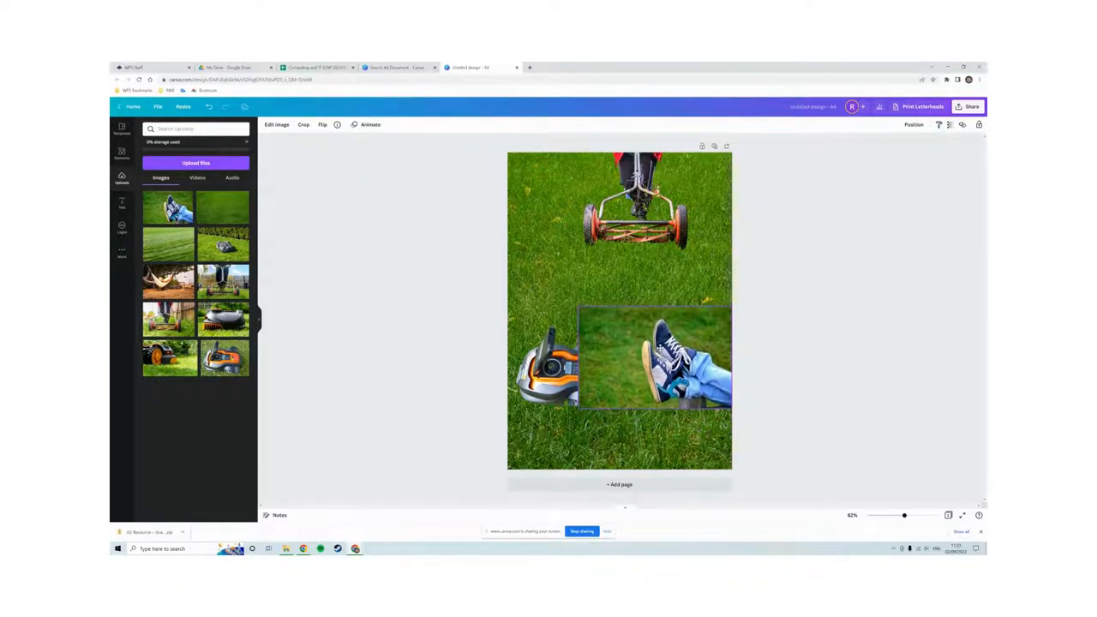
pyautogui.click(656, 356)
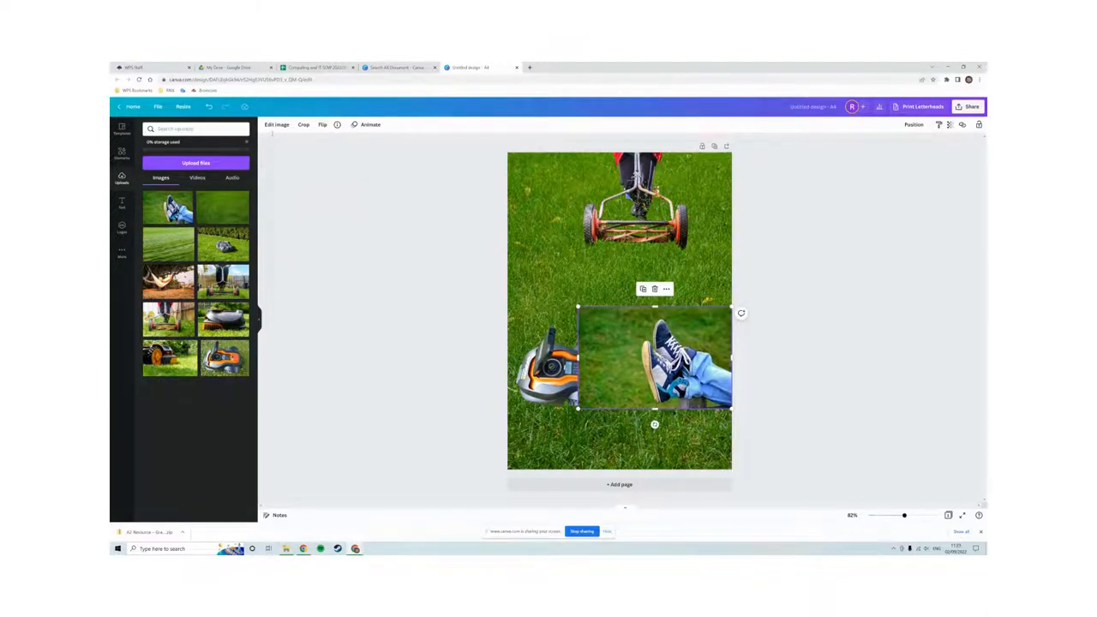
pyautogui.click(276, 124)
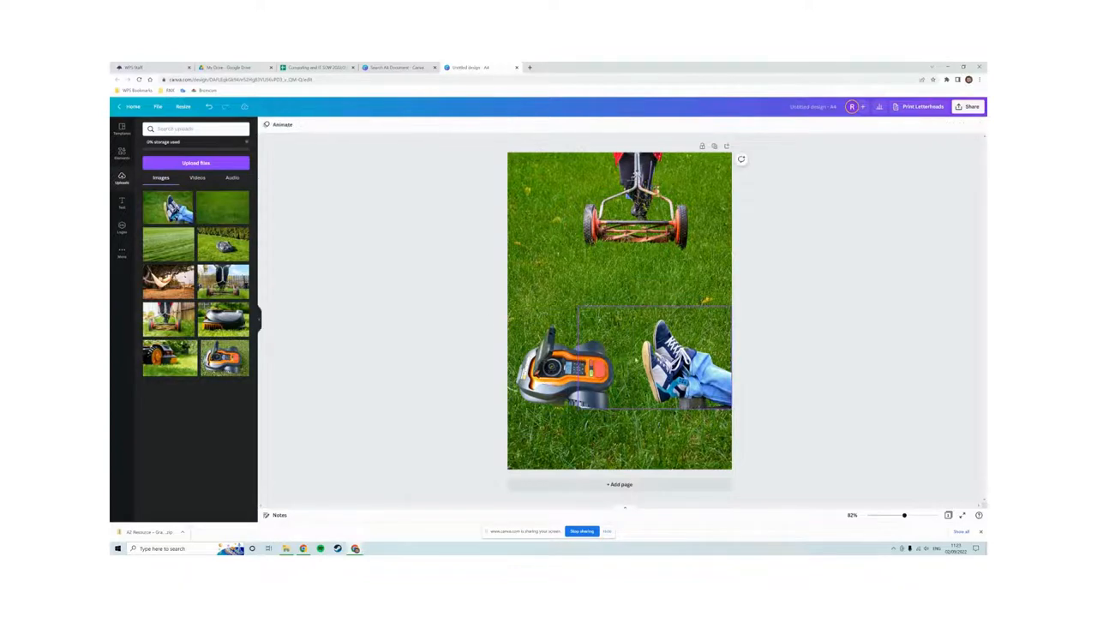
# Move the robot mower cut-out lower at the bottom left and resize it.
pyautogui.click(570, 373)
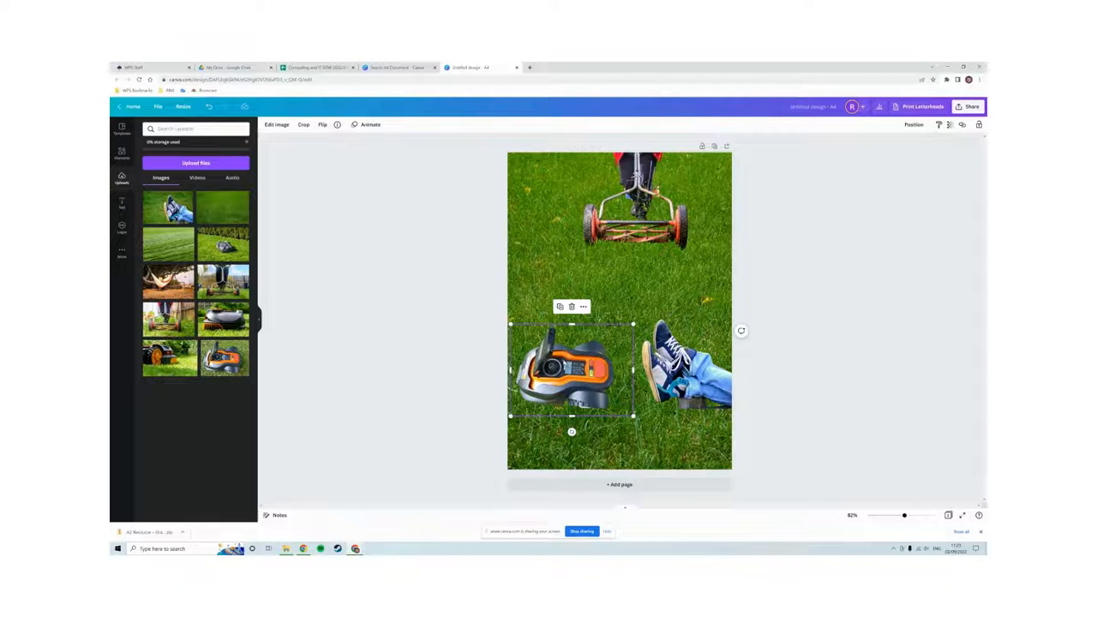
pyautogui.moveTo(570, 368); pyautogui.dragTo(565, 407)
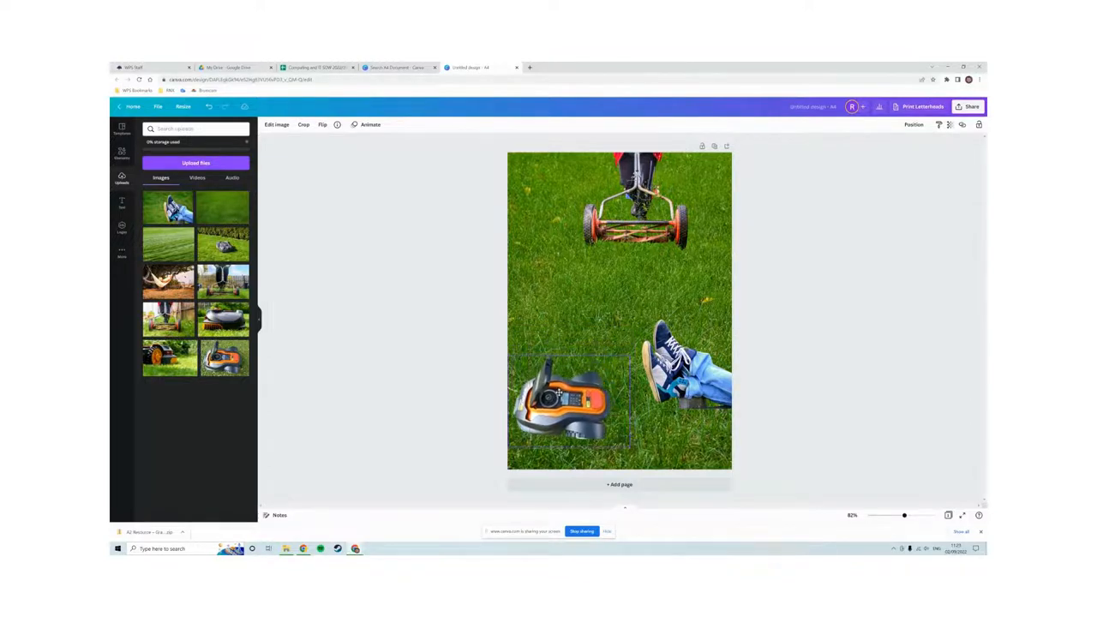
pyautogui.click(562, 402)
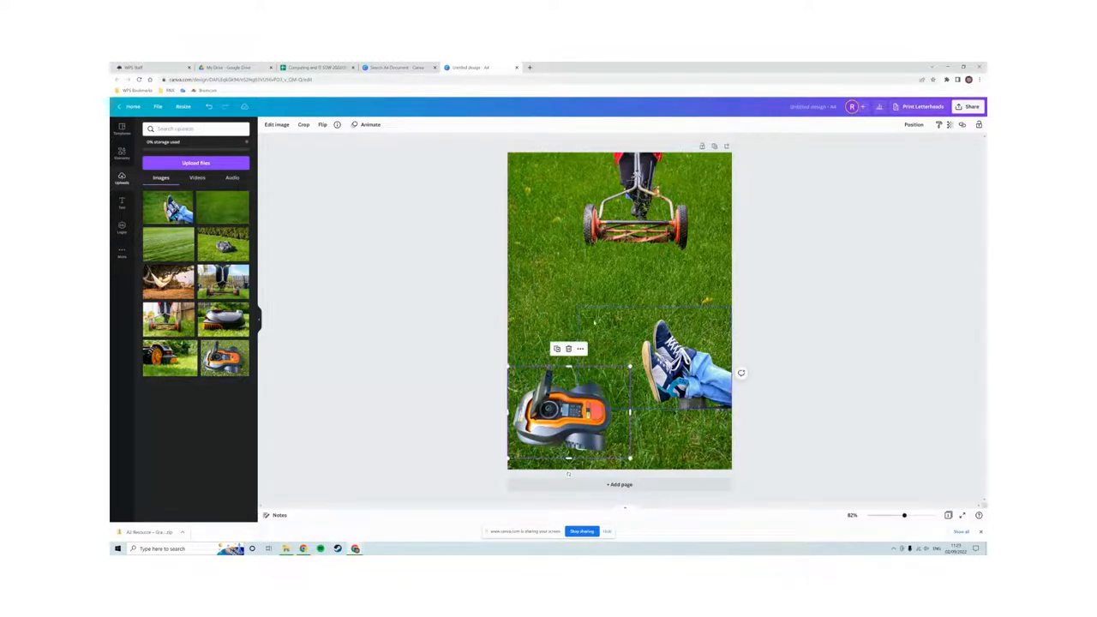
pyautogui.click(469, 275)
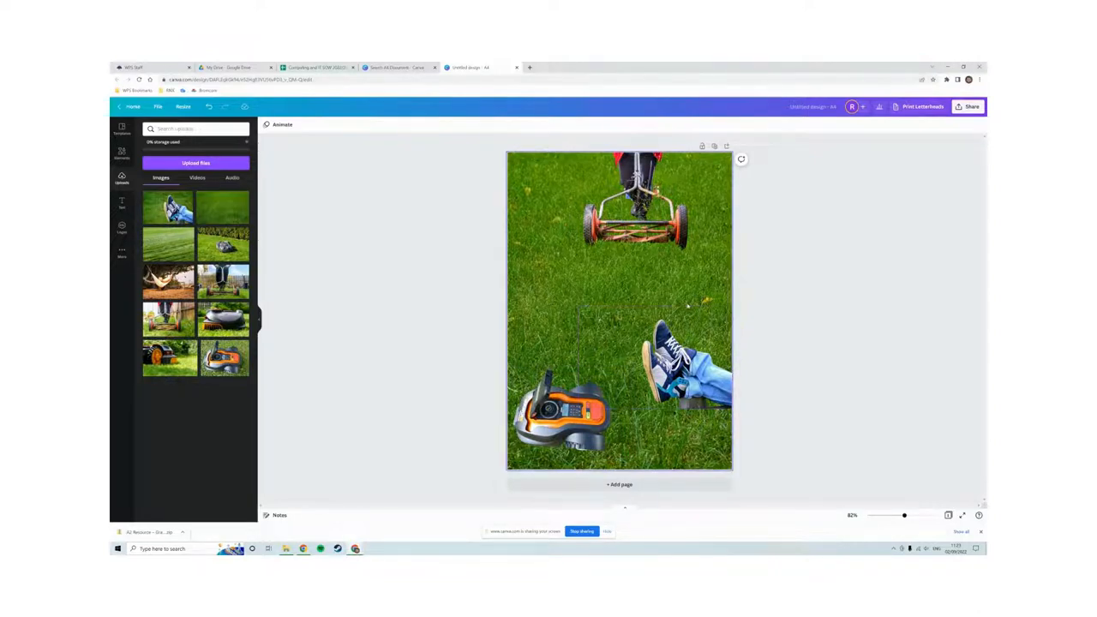
# Add a heading reading 'Why work up a sweat when you could put... new robot mower from Fab Gadget?'.
pyautogui.click(122, 204)
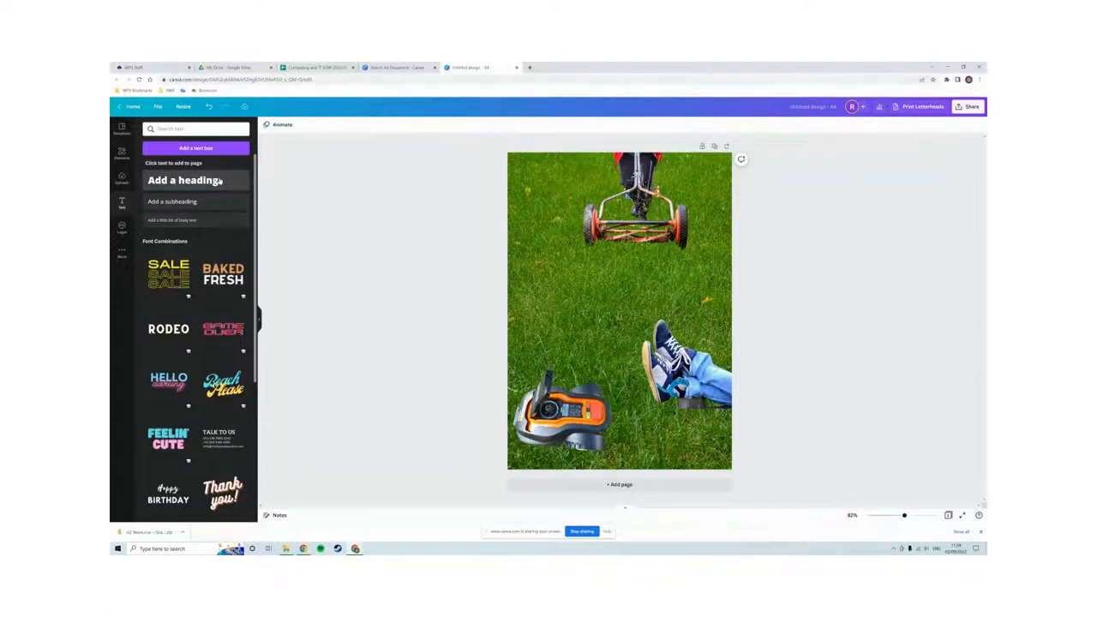
pyautogui.click(183, 180)
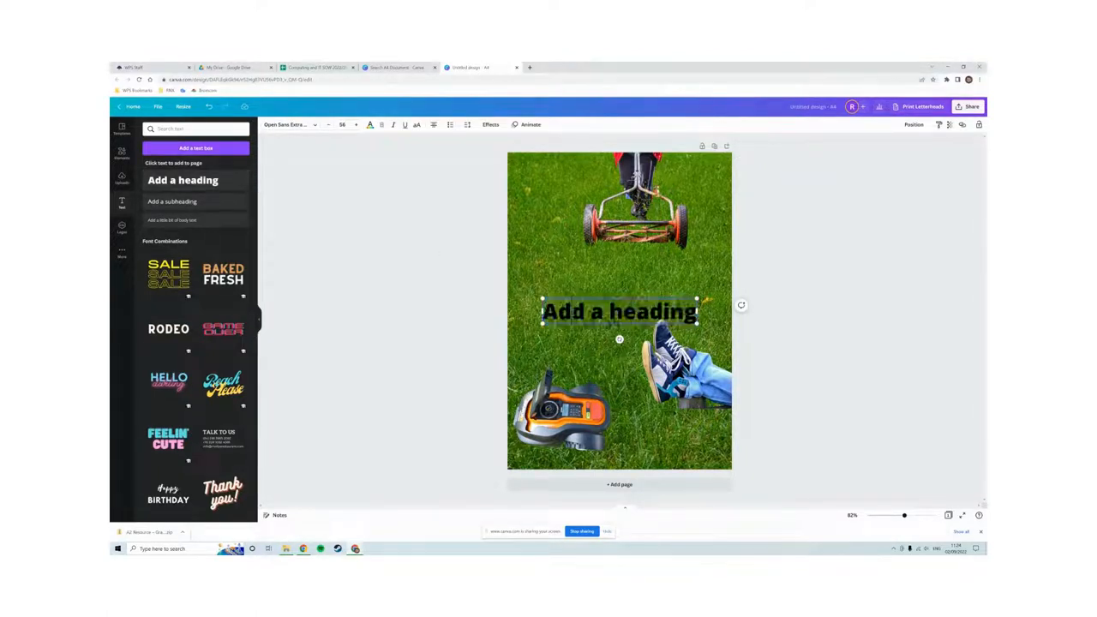
pyautogui.tripleClick(618, 311)
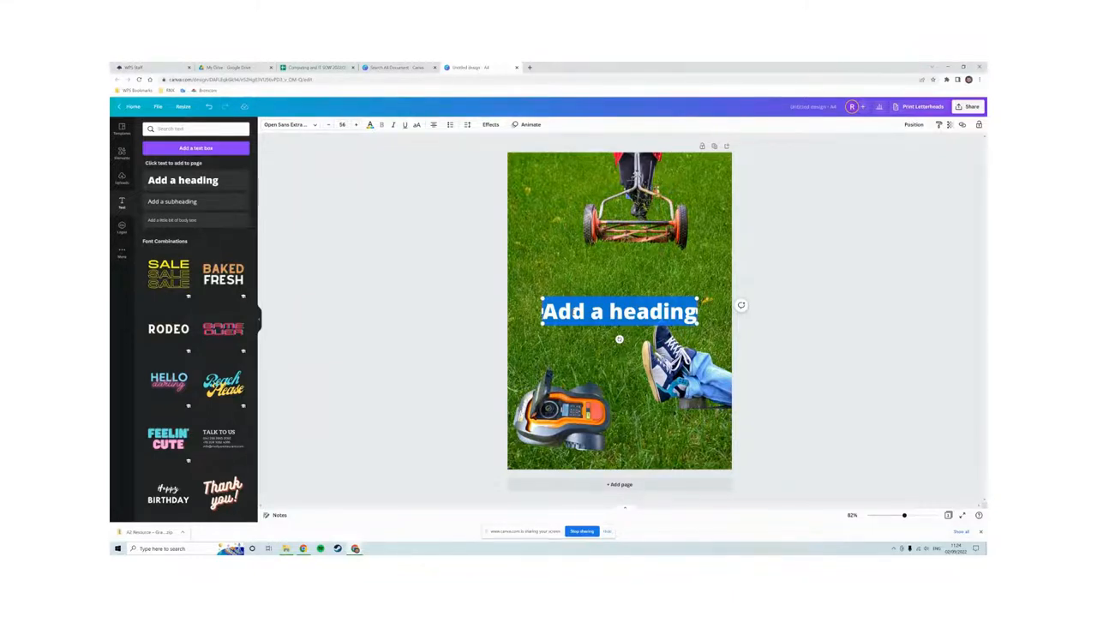
pyautogui.write('Why')
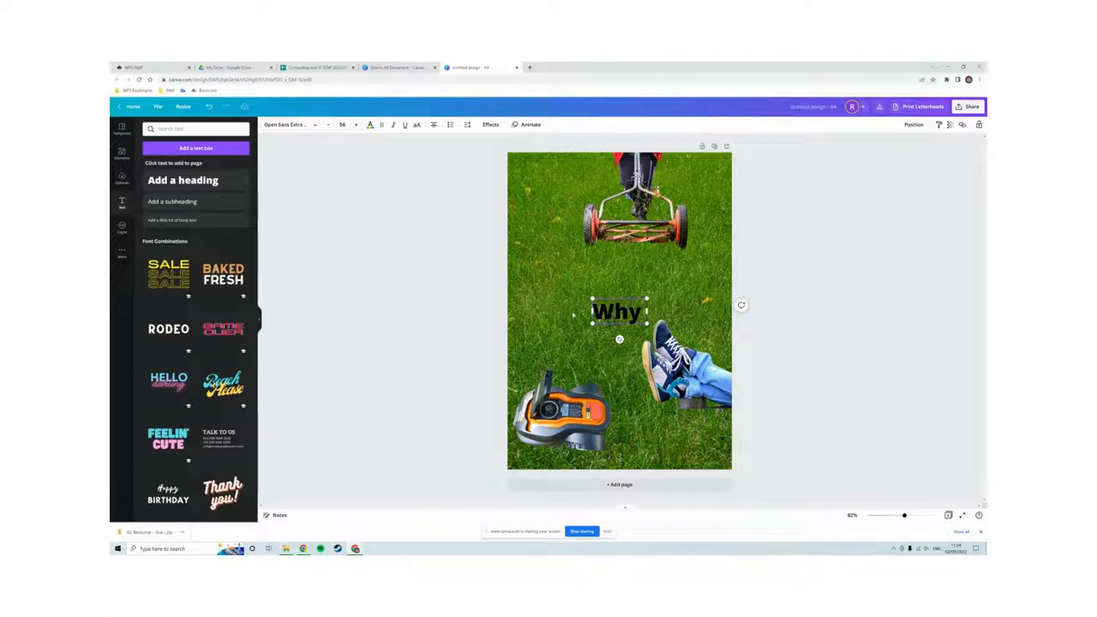
pyautogui.write('work up')
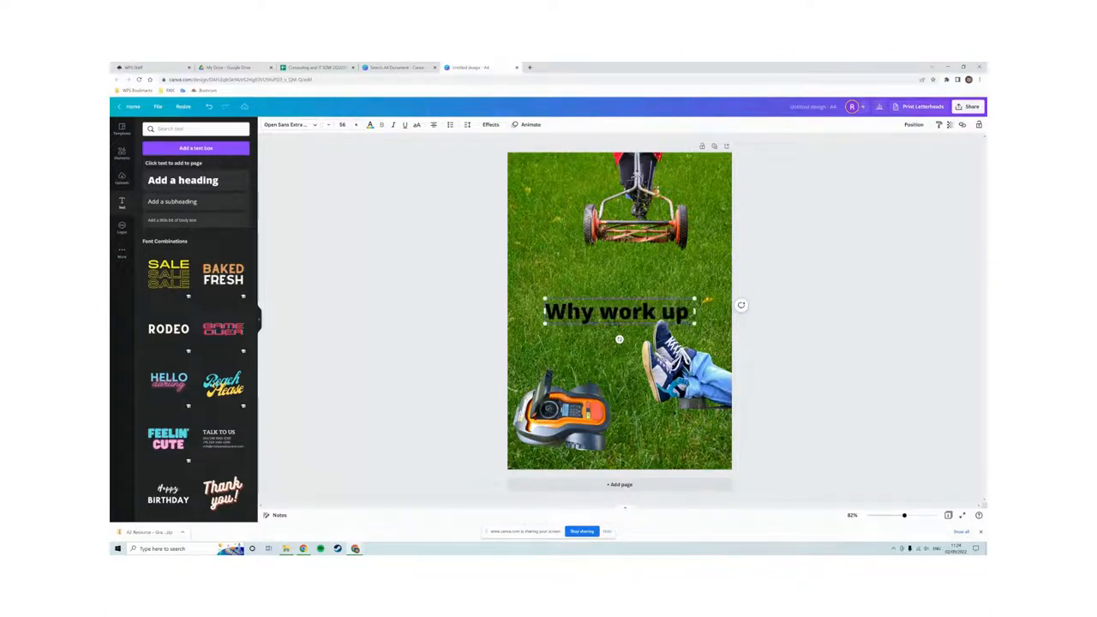
pyautogui.write('a sweat')
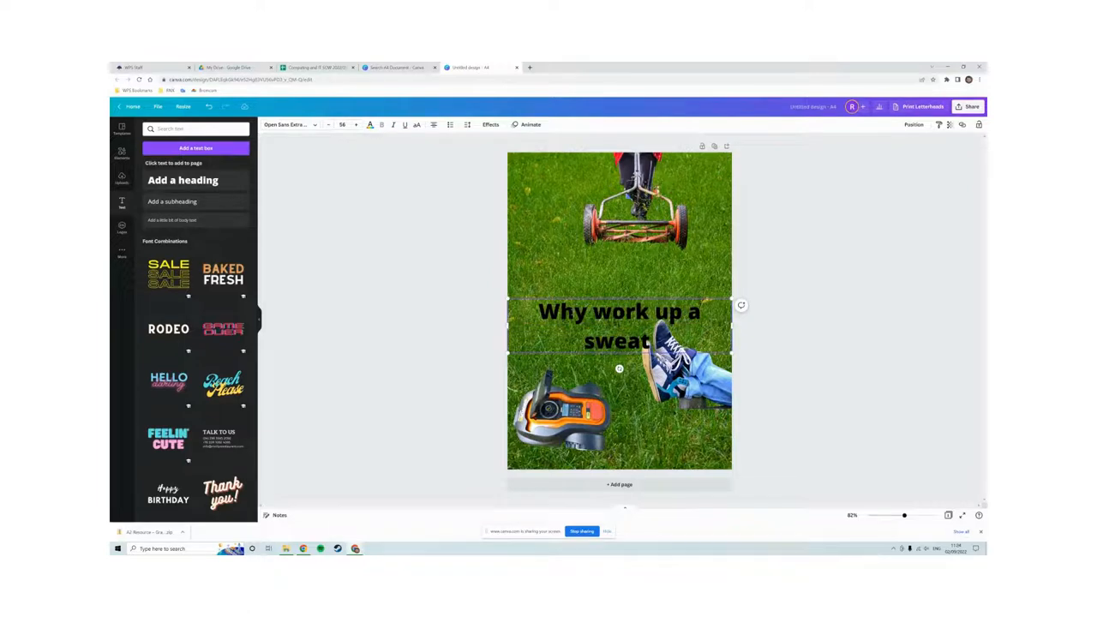
pyautogui.write('when you')
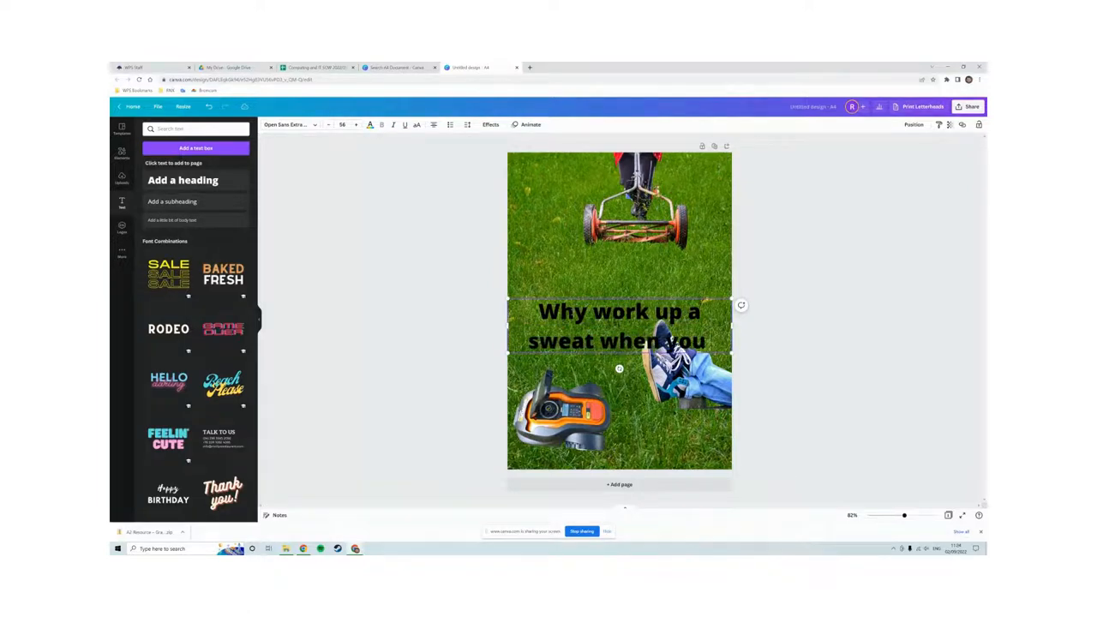
pyautogui.write('could put your feet up with the')
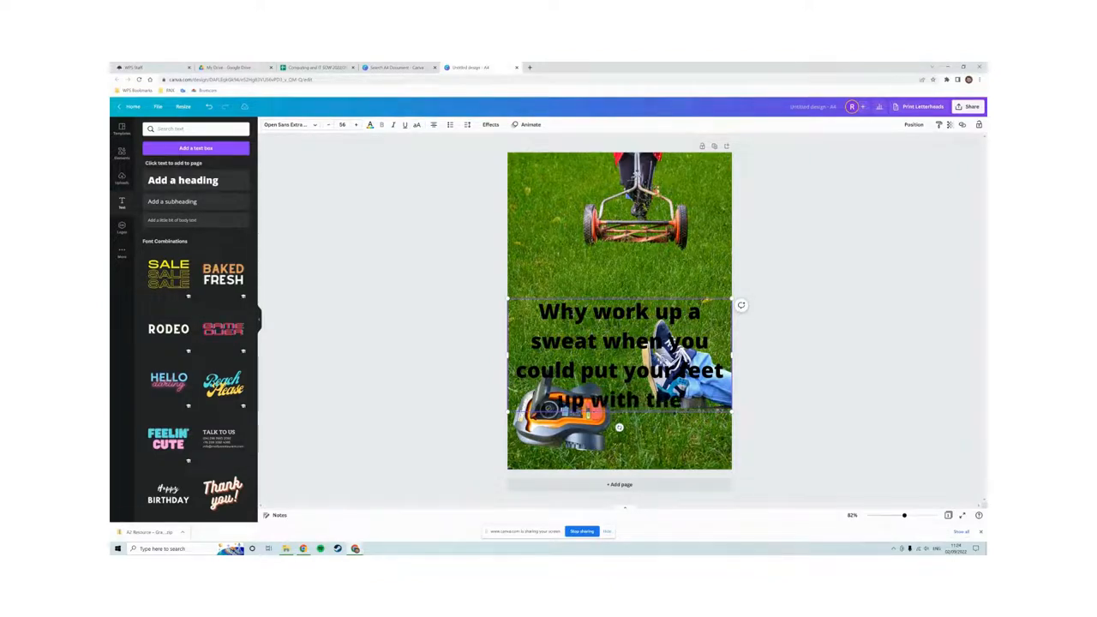
pyautogui.write('new')
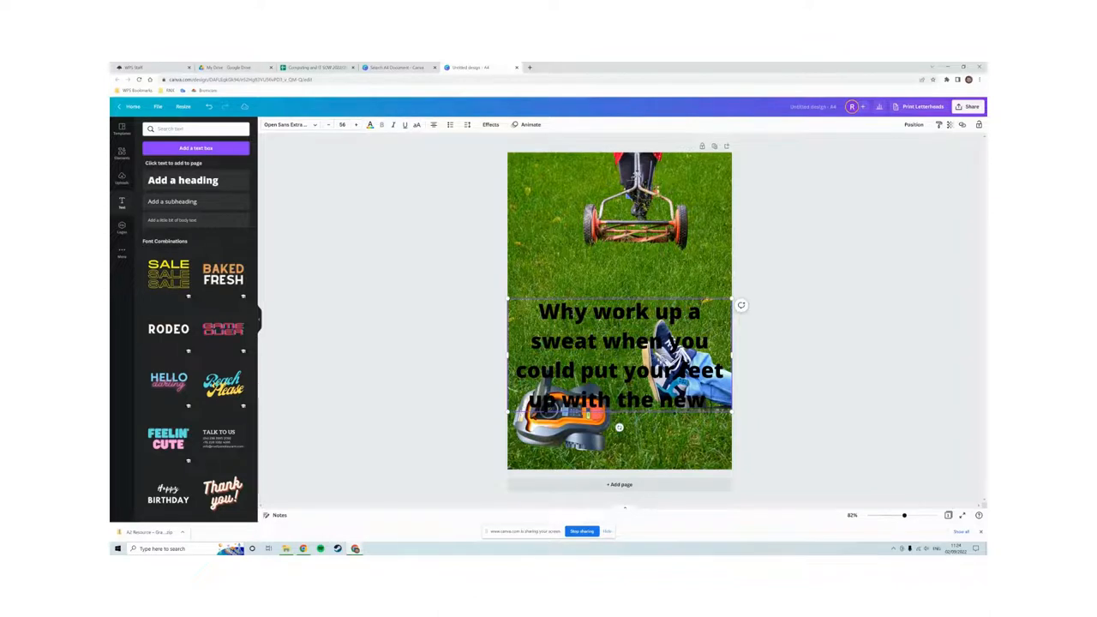
pyautogui.write('robot m')
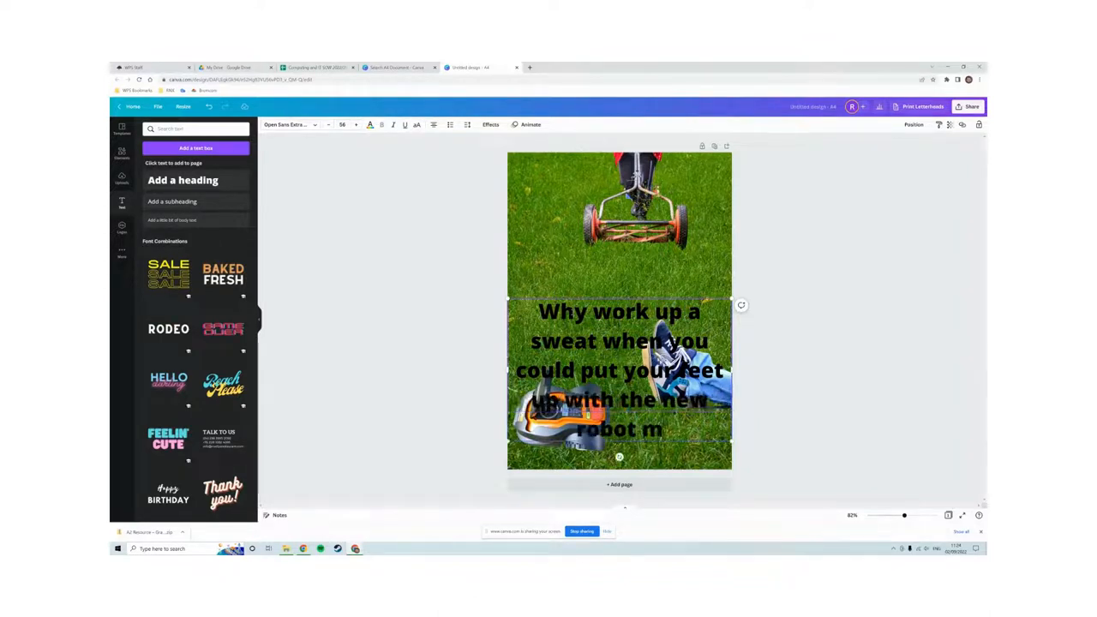
pyautogui.write('ower')
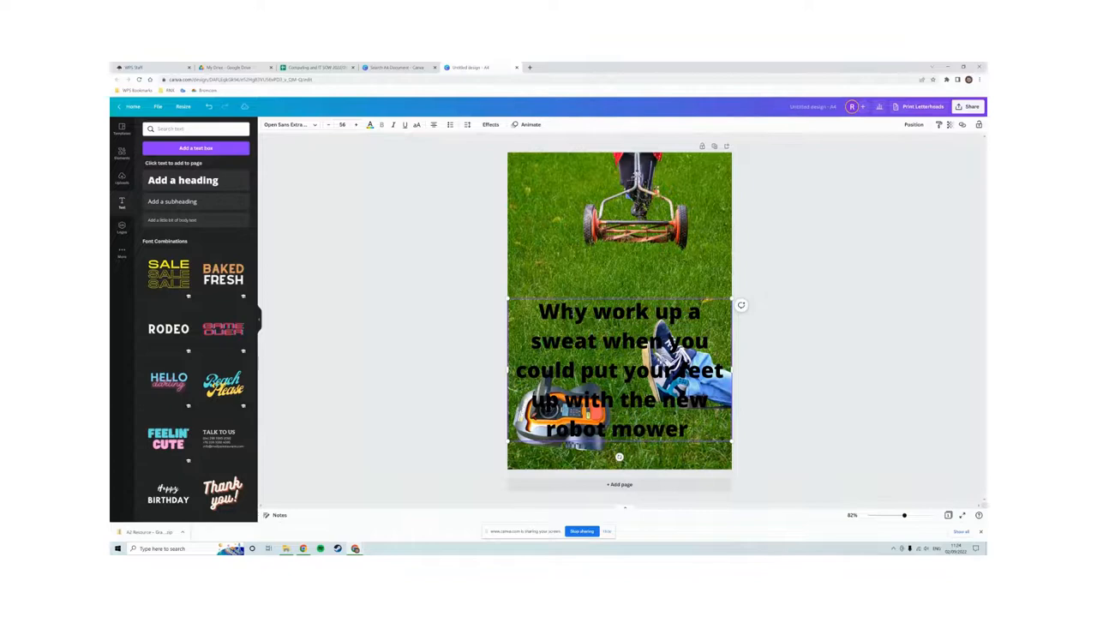
pyautogui.write('from')
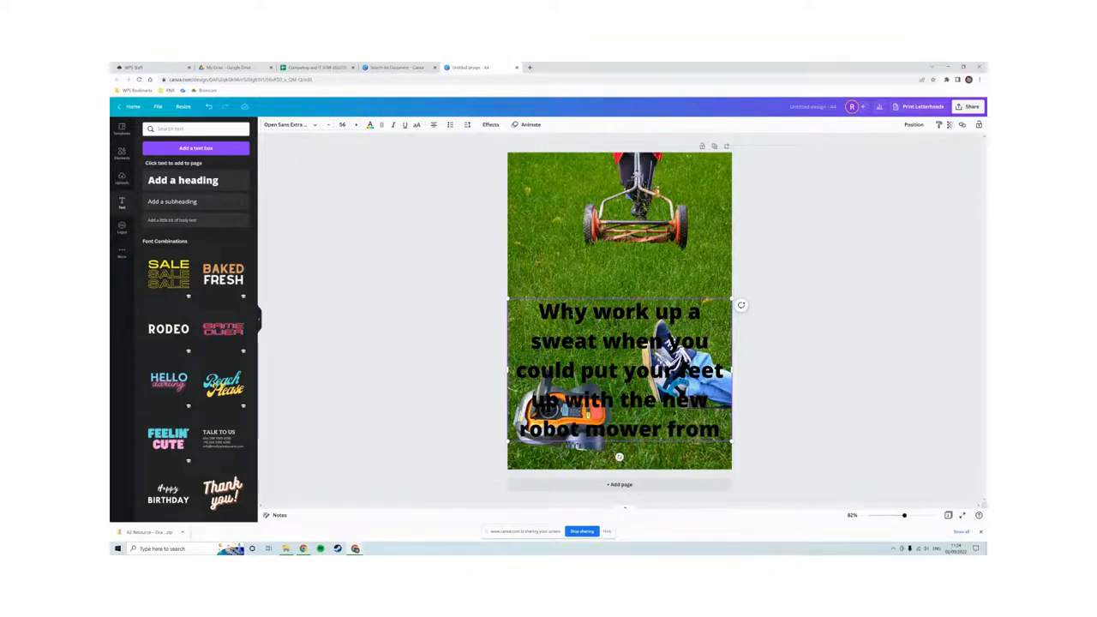
pyautogui.write('F')
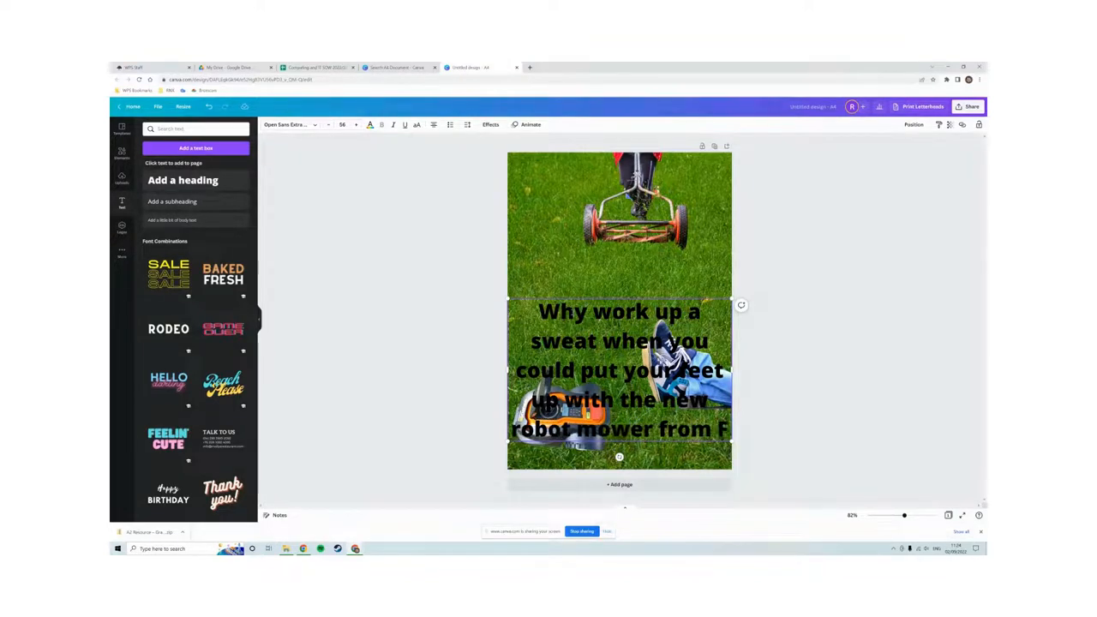
pyautogui.write('ab Ga')
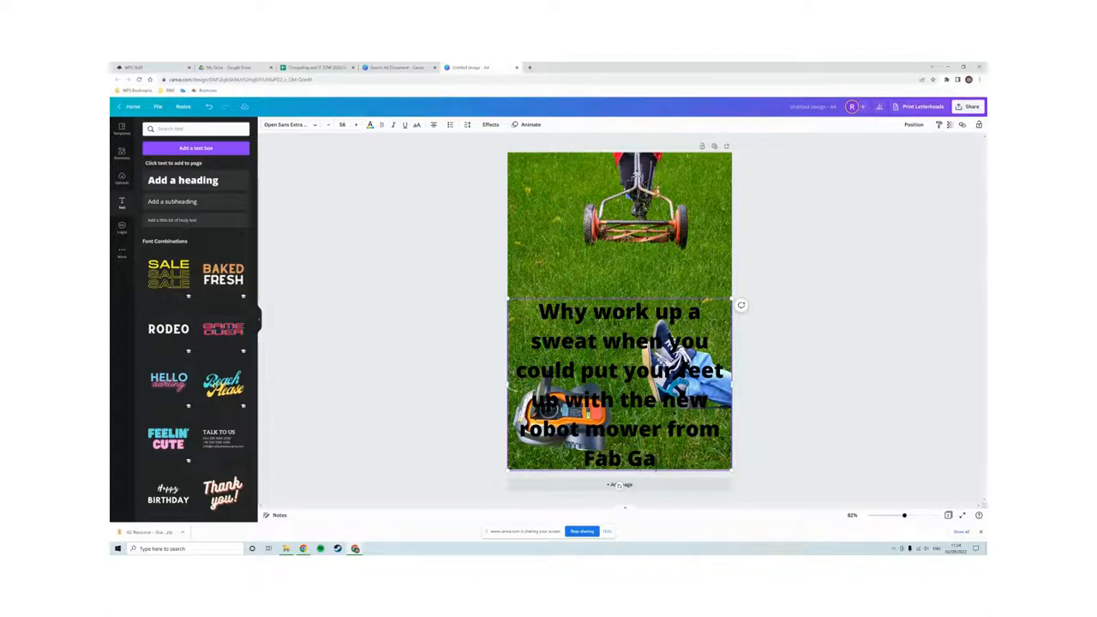
pyautogui.write('dget?')
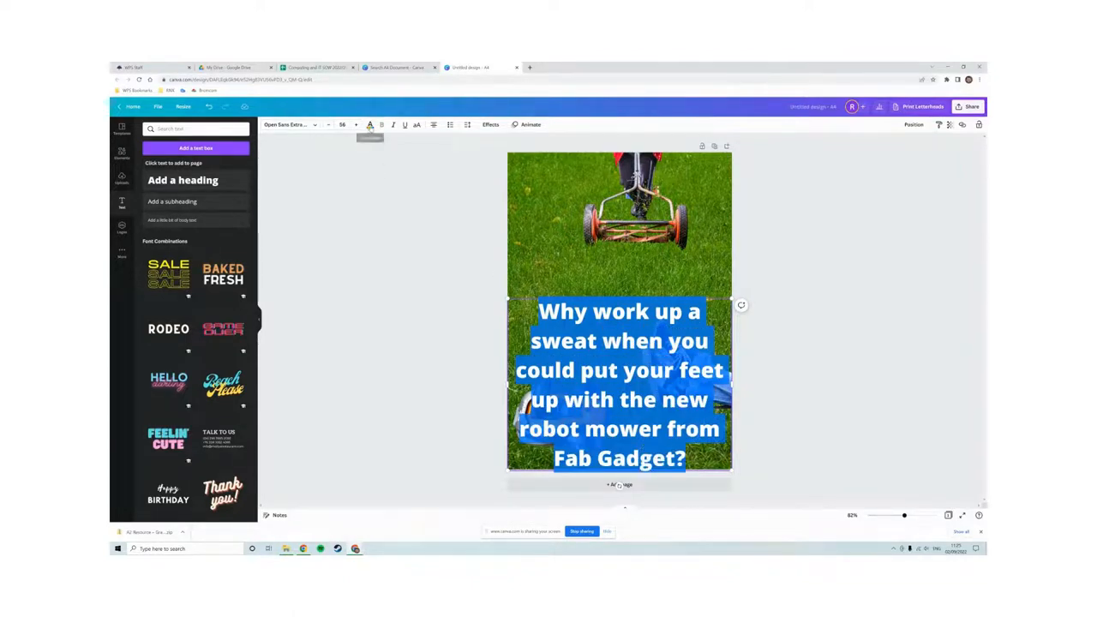
# Make the heading text white and set its font size to 18.
pyautogui.click(369, 124)
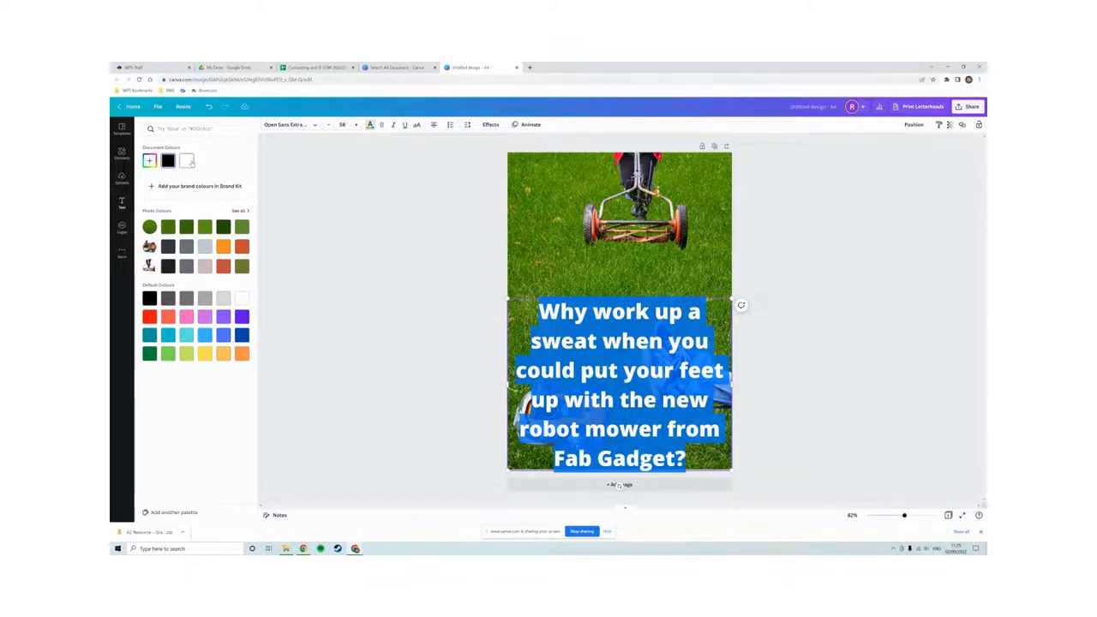
pyautogui.click(122, 203)
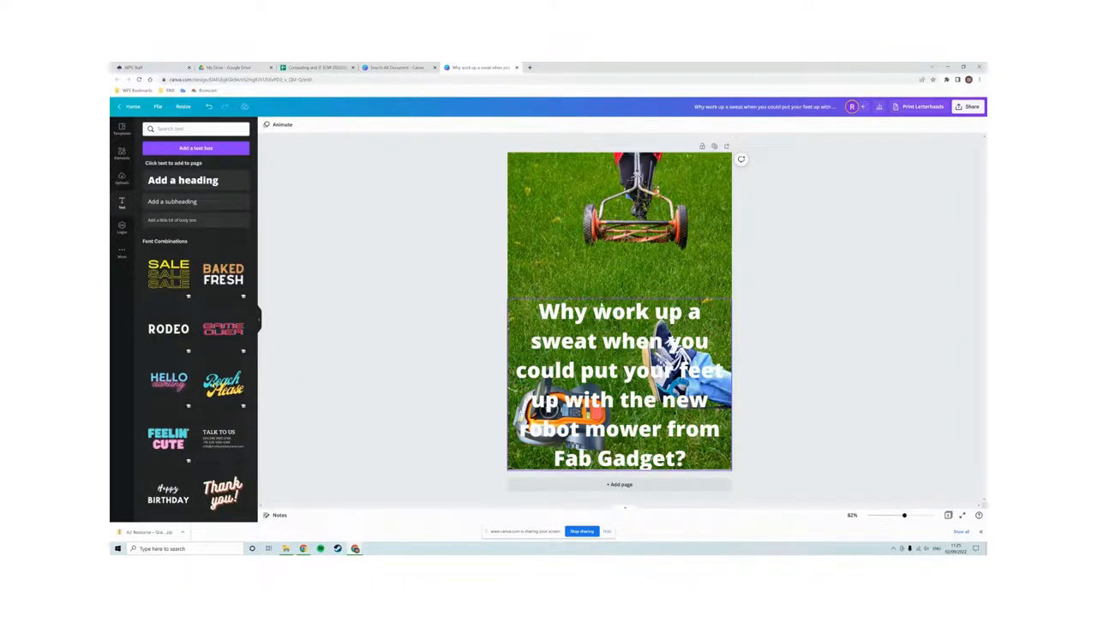
pyautogui.click(618, 385)
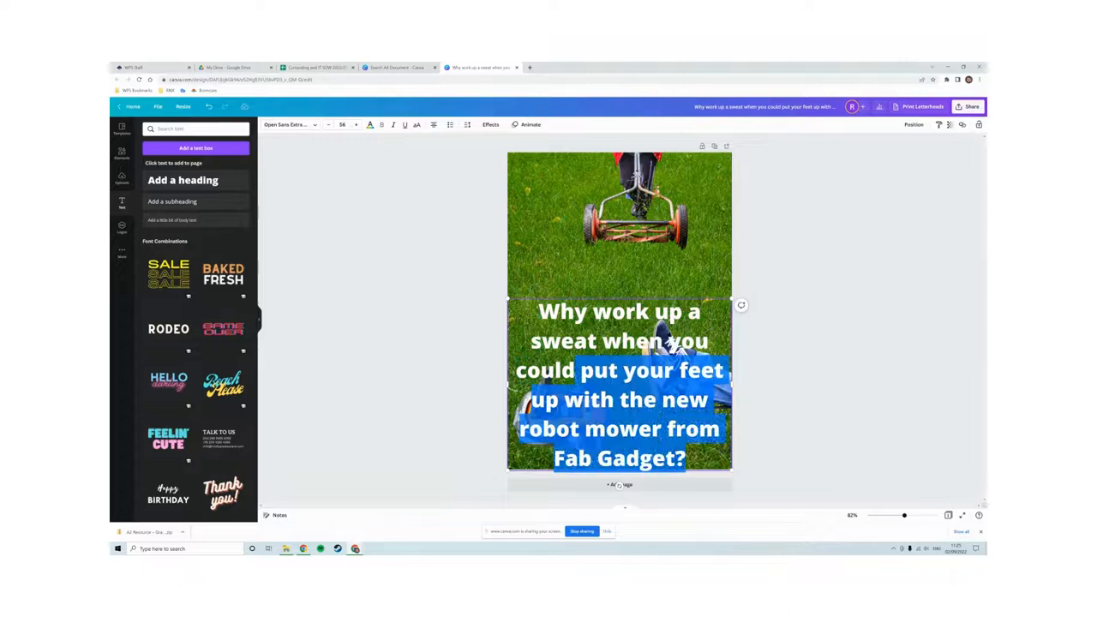
pyautogui.click(342, 125)
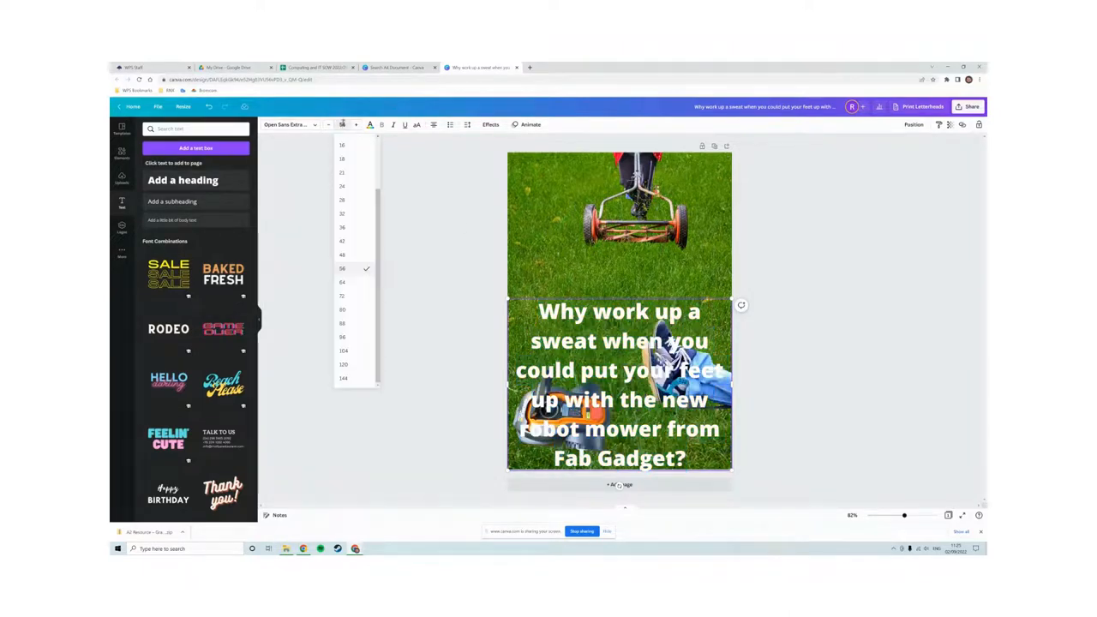
pyautogui.moveTo(355, 229)
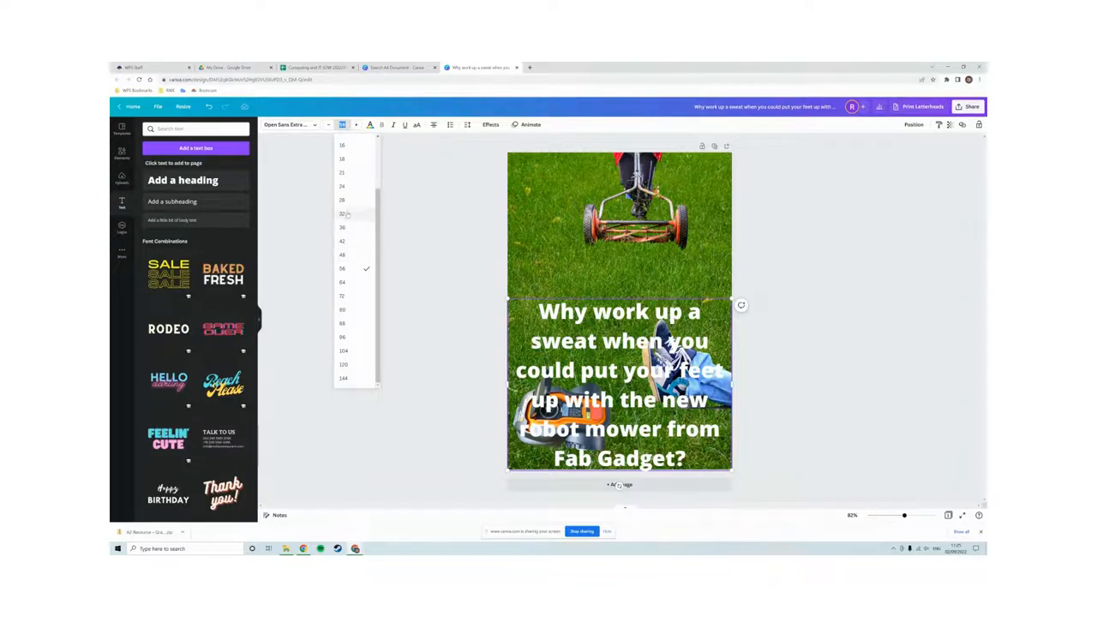
pyautogui.scroll(3)
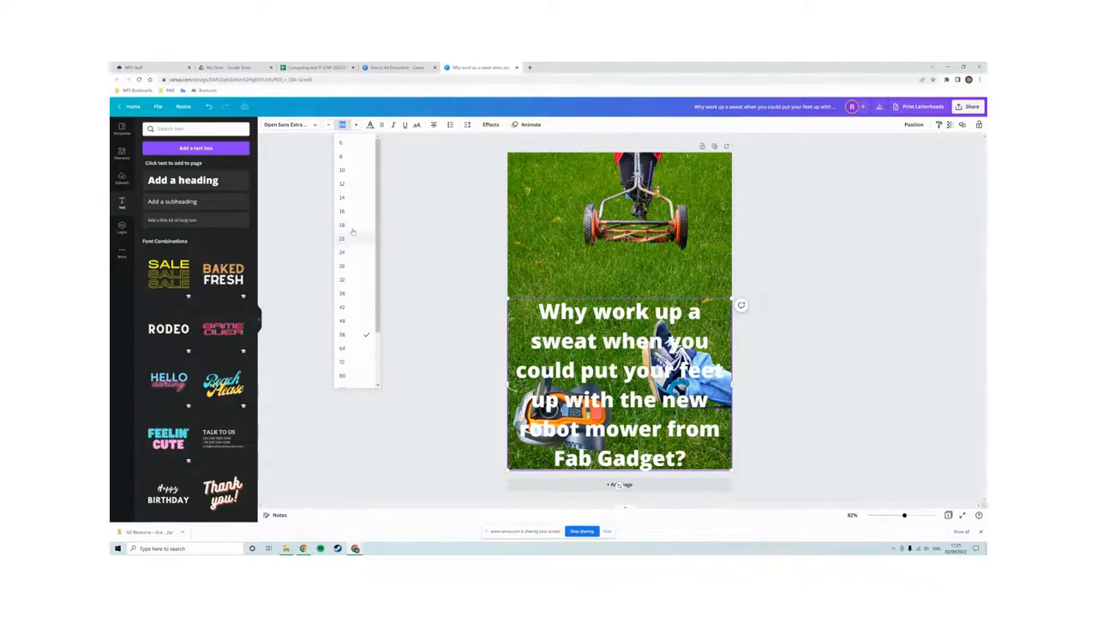
pyautogui.click(341, 225)
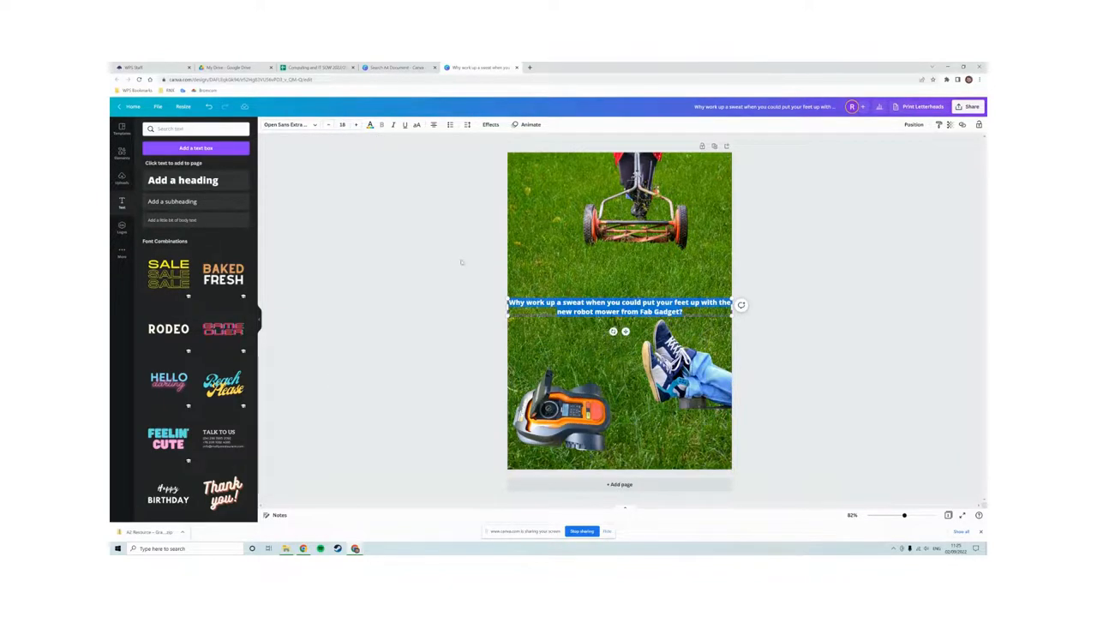
pyautogui.click(342, 124)
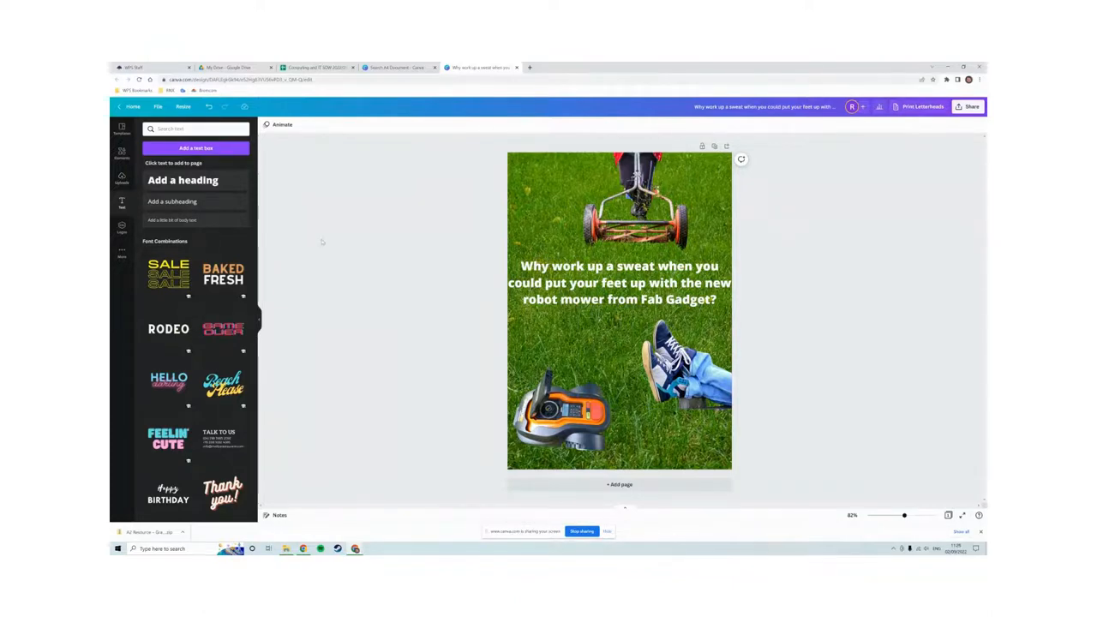
# Download the Fab Gadget Logo design as a PNG, then return to the advert.
pyautogui.click(121, 177)
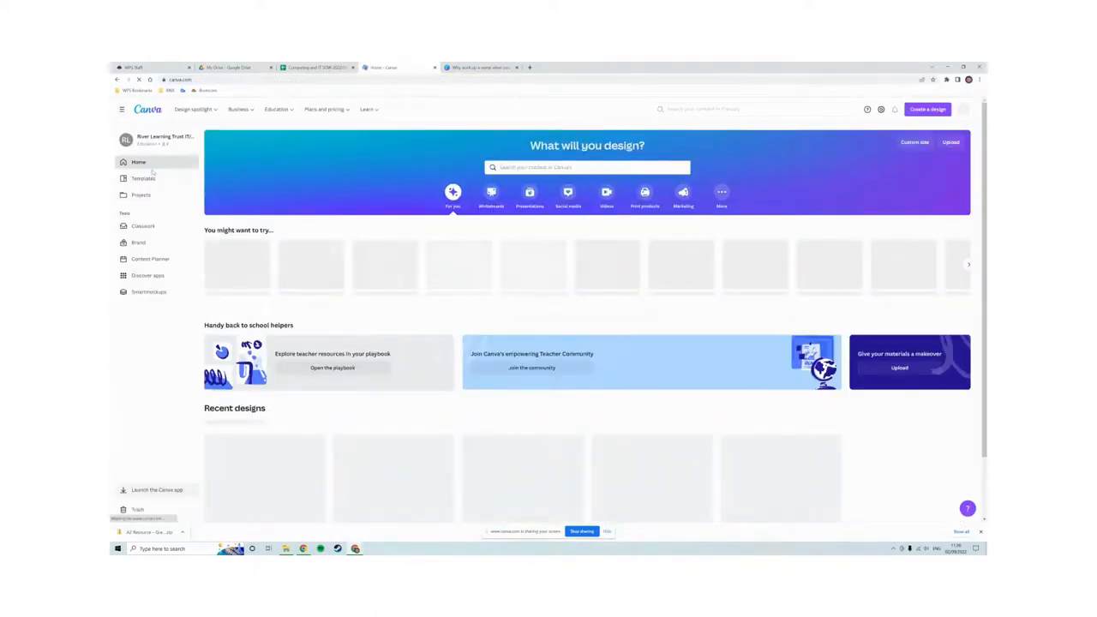
pyautogui.click(141, 195)
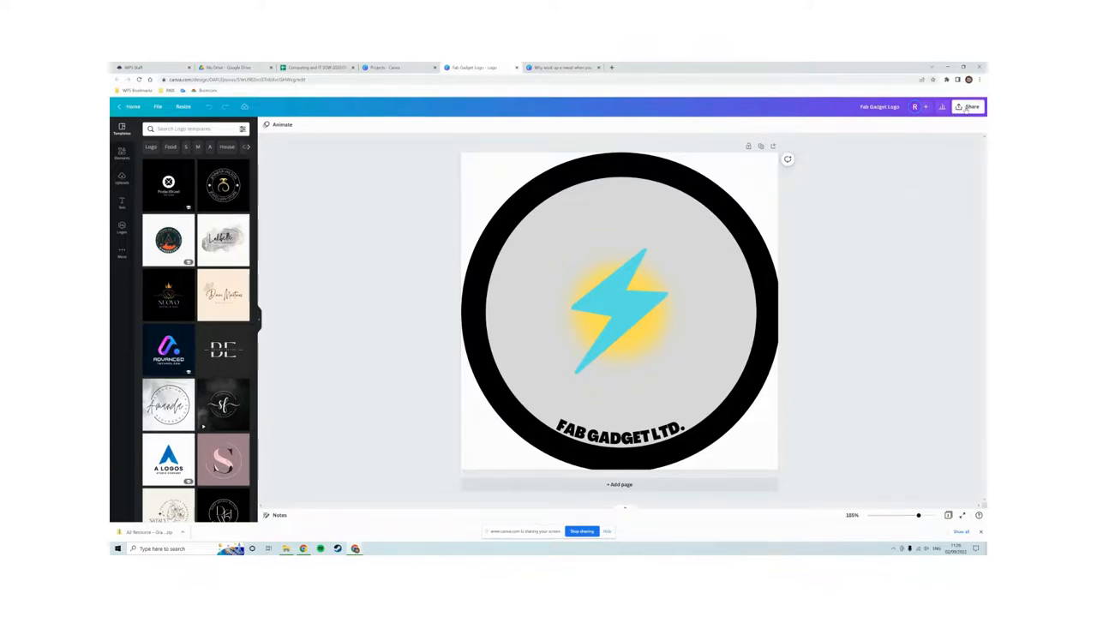
pyautogui.click(970, 106)
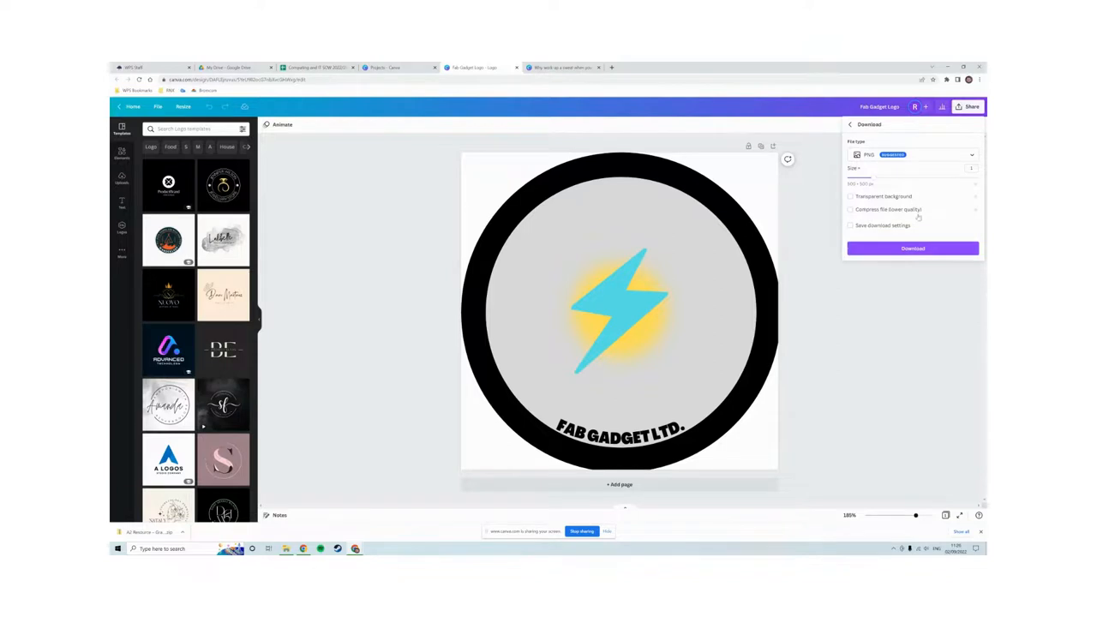
pyautogui.click(912, 248)
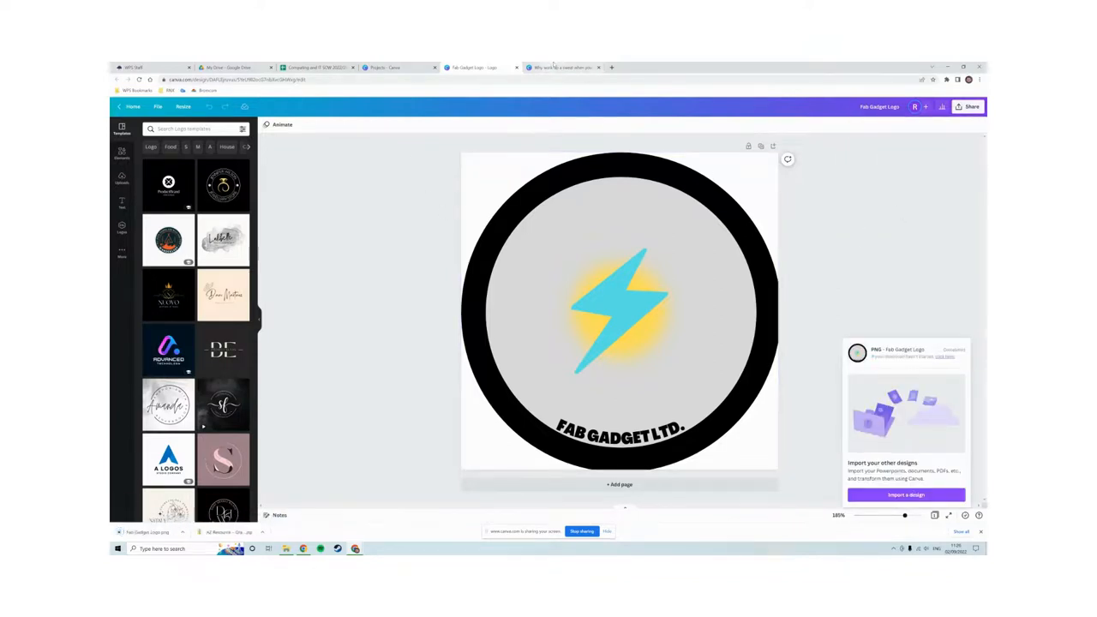
pyautogui.click(565, 67)
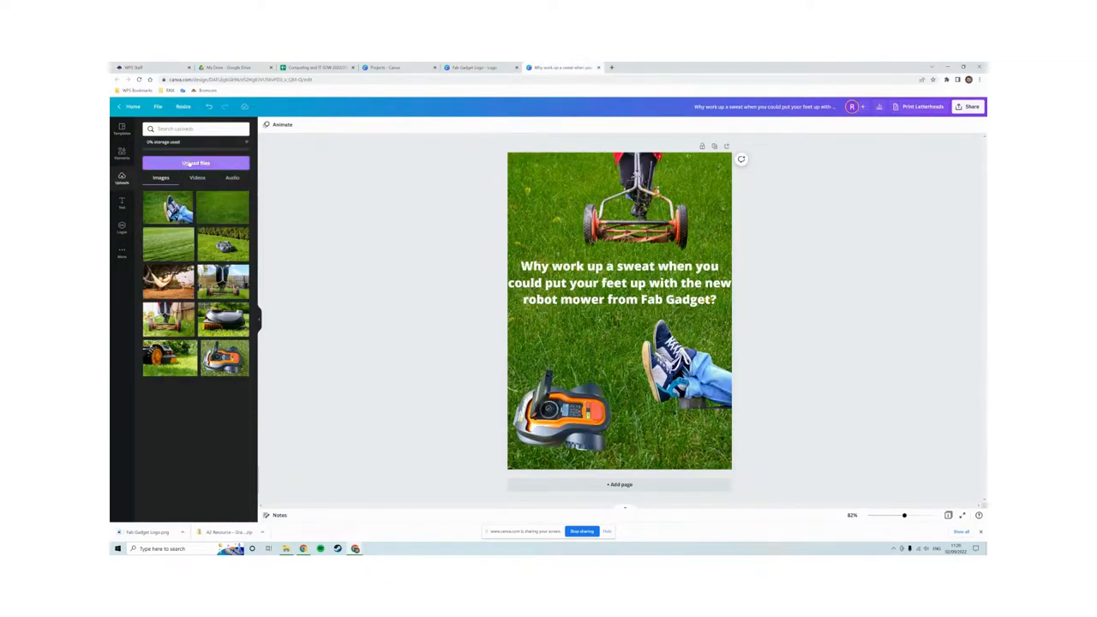
# Upload the Fab Gadget Logo PNG, enlarge it slightly and place it bottom-right.
pyautogui.click(195, 163)
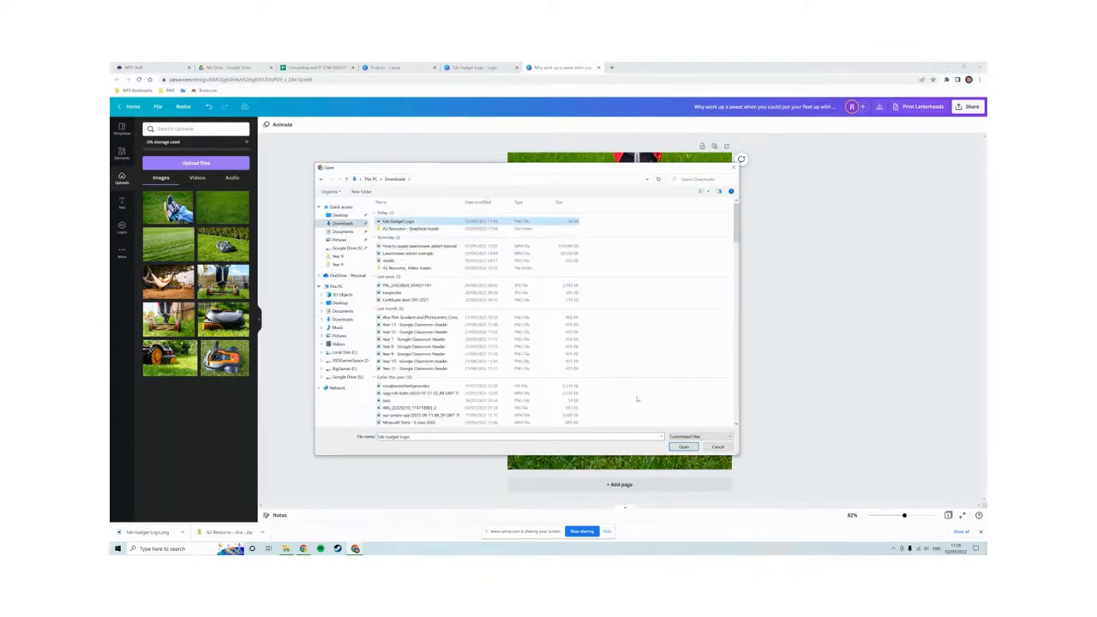
pyautogui.click(683, 446)
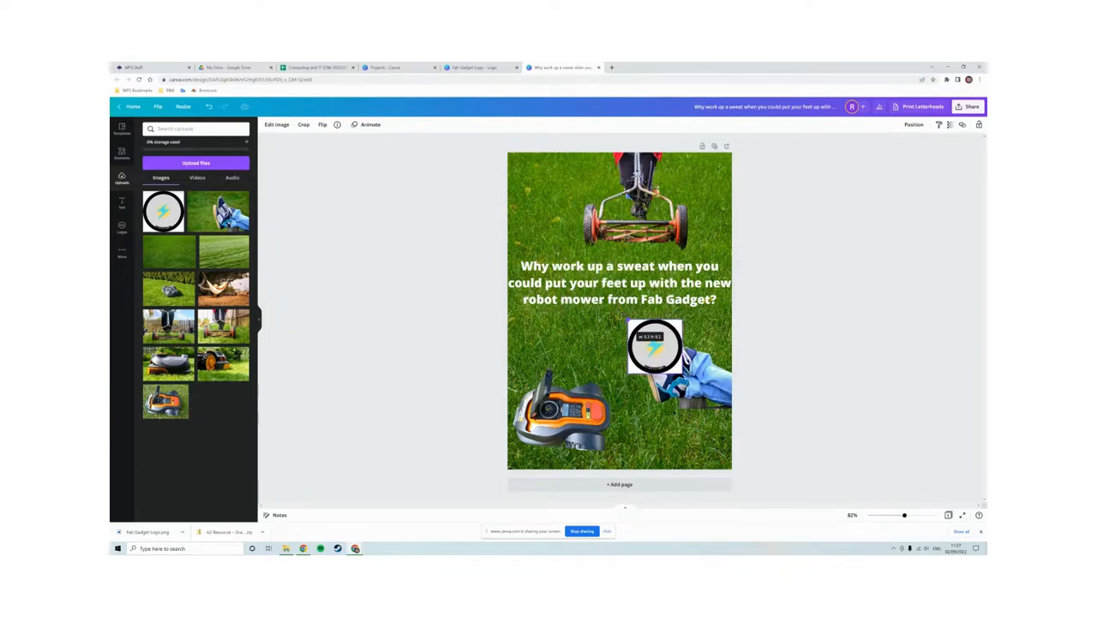
pyautogui.moveTo(654, 346); pyautogui.dragTo(655, 363)
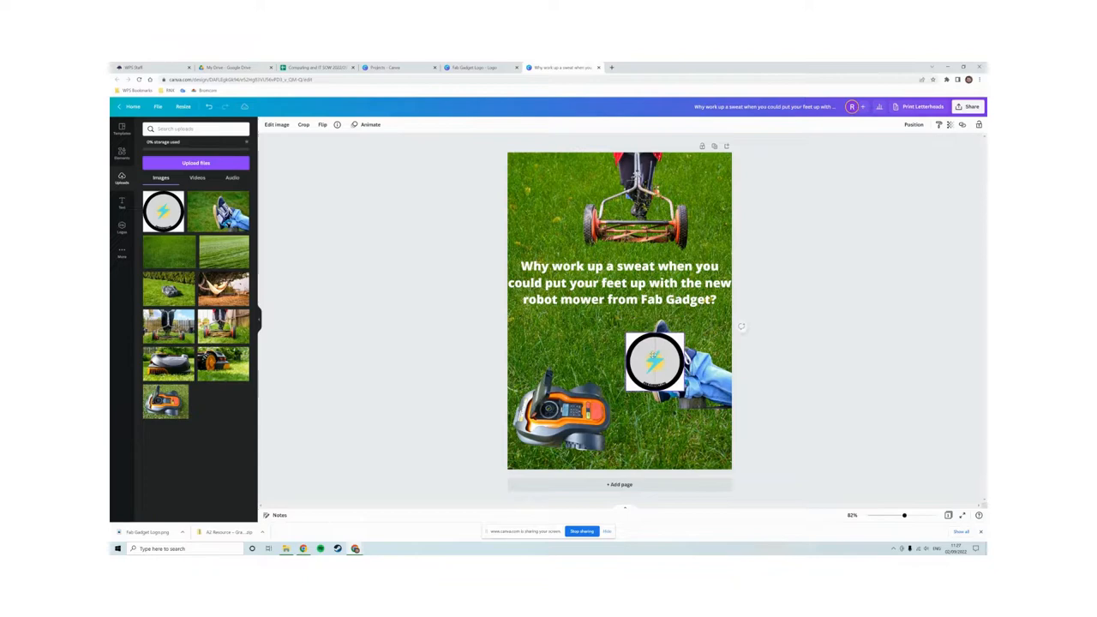
pyautogui.moveTo(656, 360); pyautogui.dragTo(691, 439)
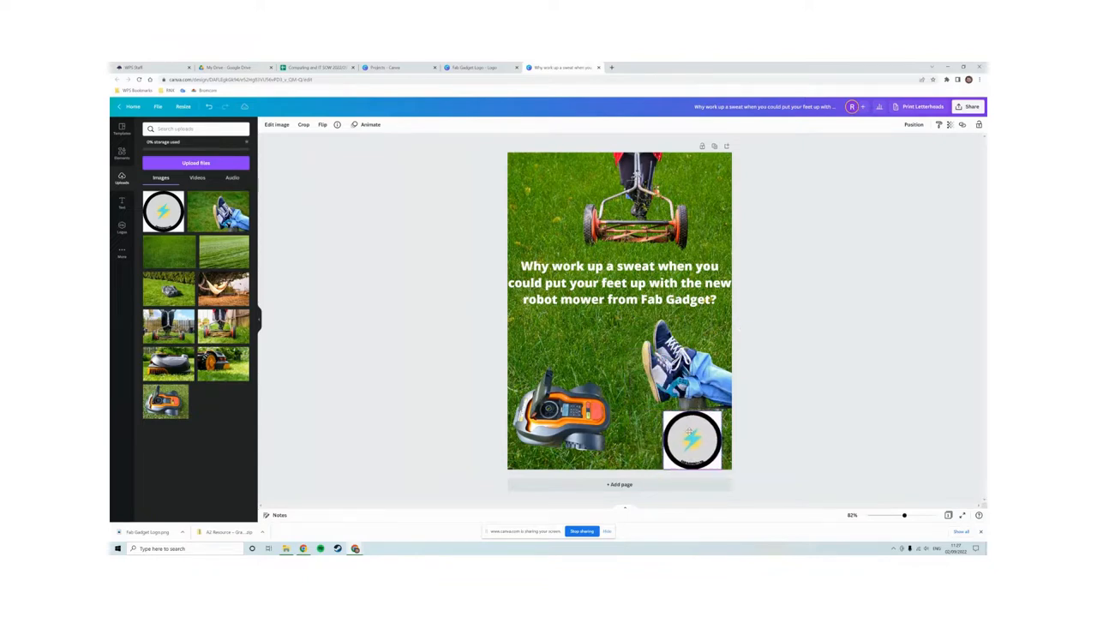
pyautogui.click(692, 440)
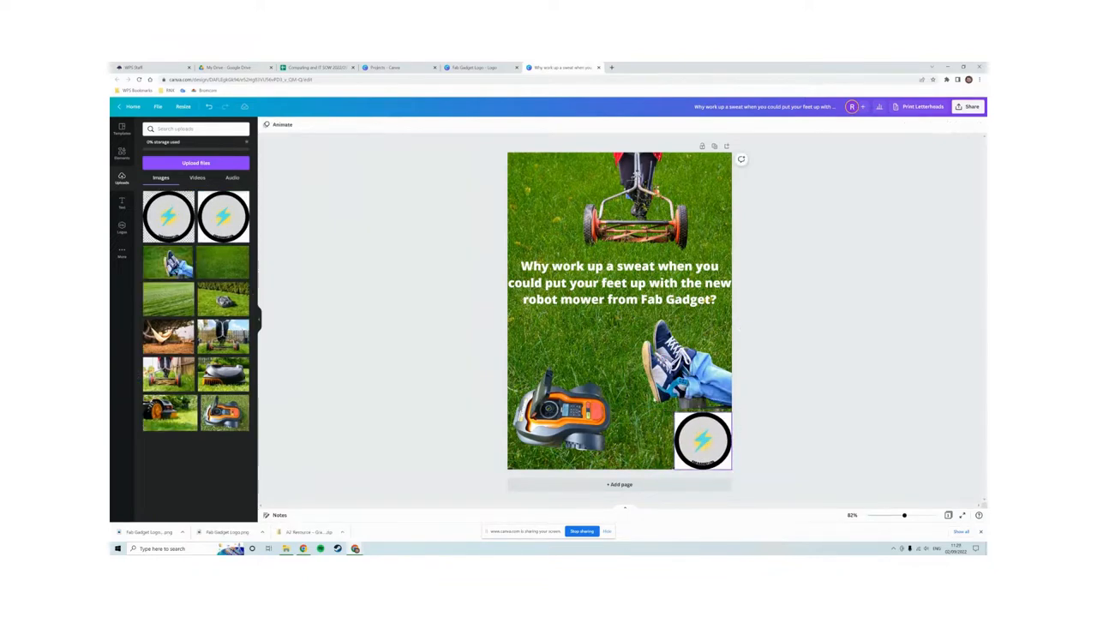